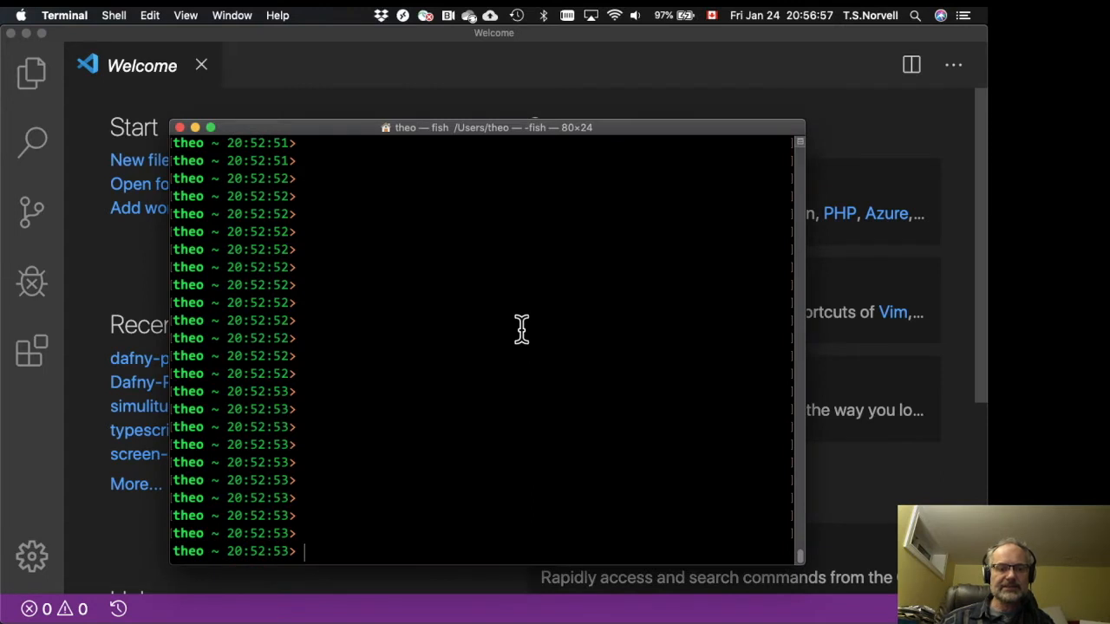
Step: Confirm Mono is installed by running 'which mono' and 'mono --version' in Terminal
type("which mono")
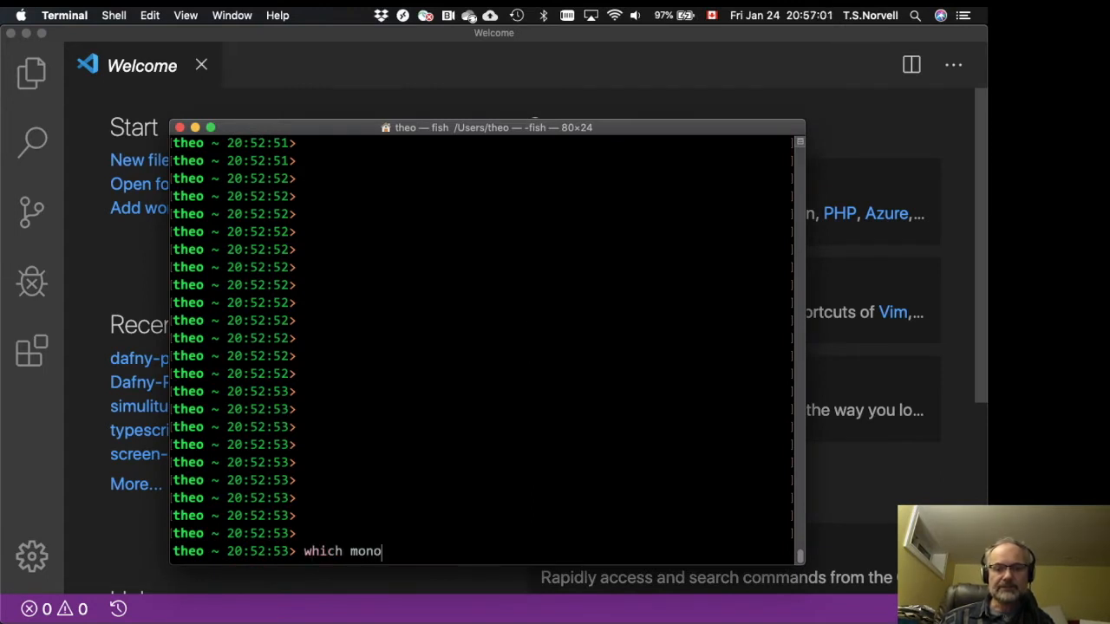
key("Return")
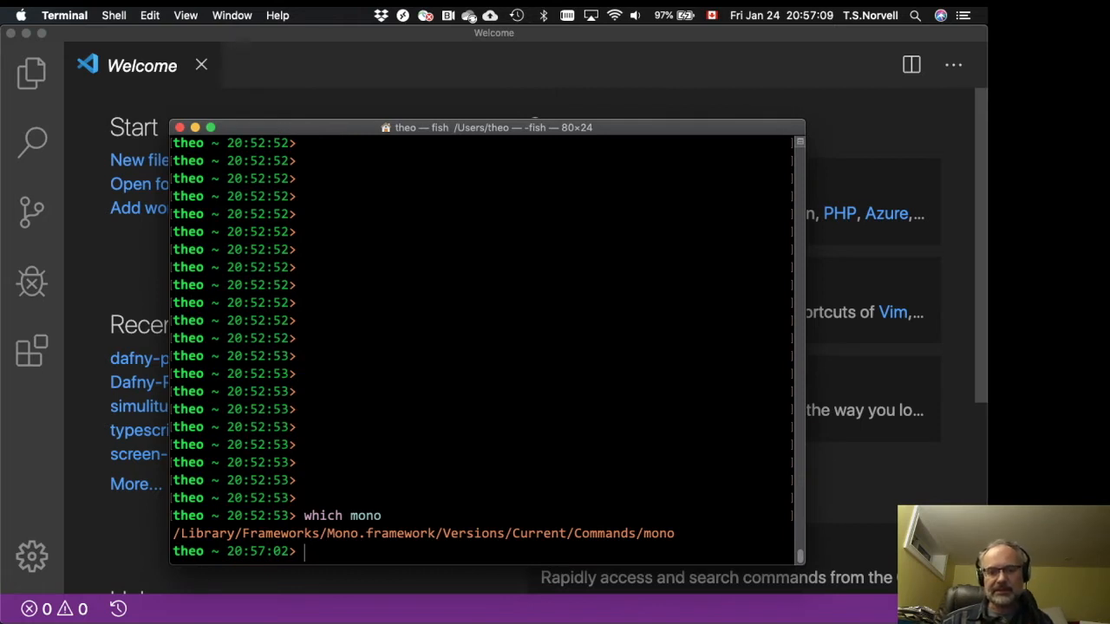
type("more refs/heads/master")
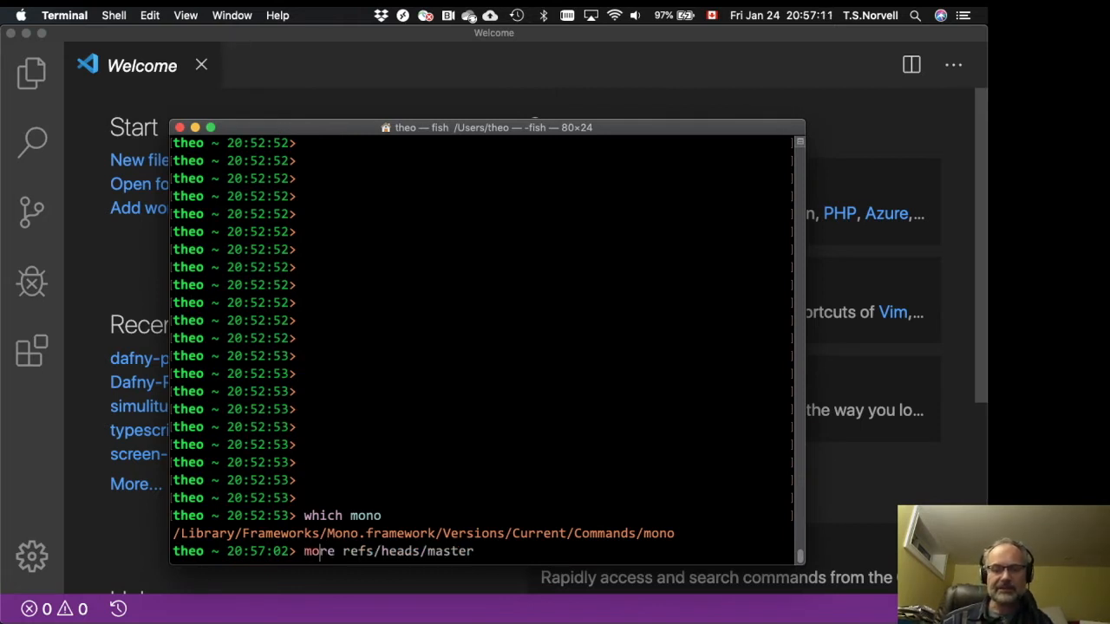
type("mono --version")
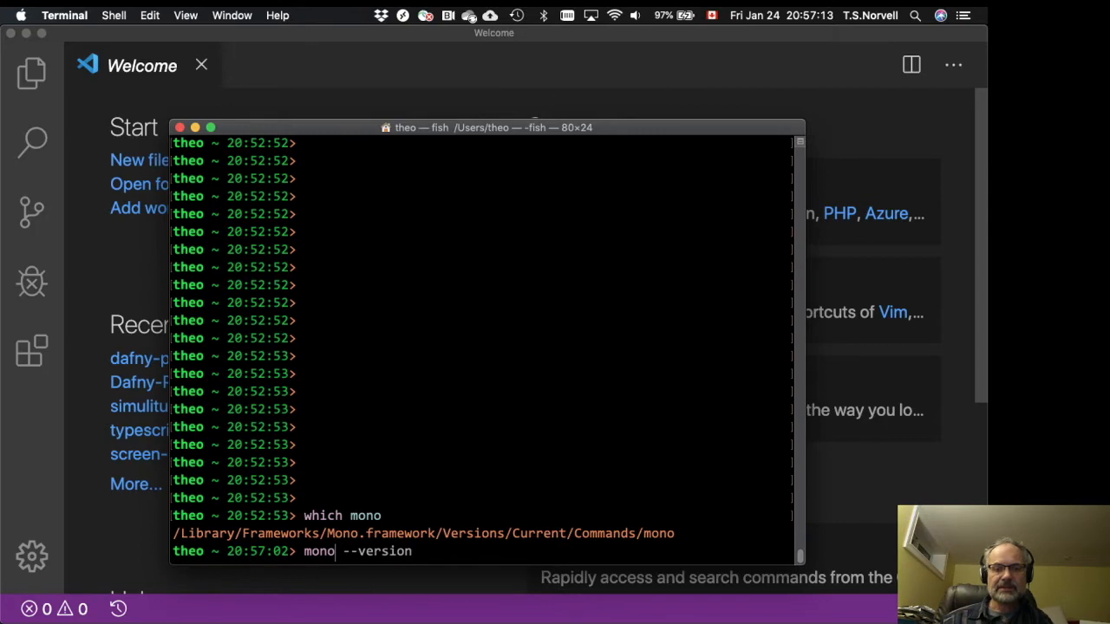
key("Return")
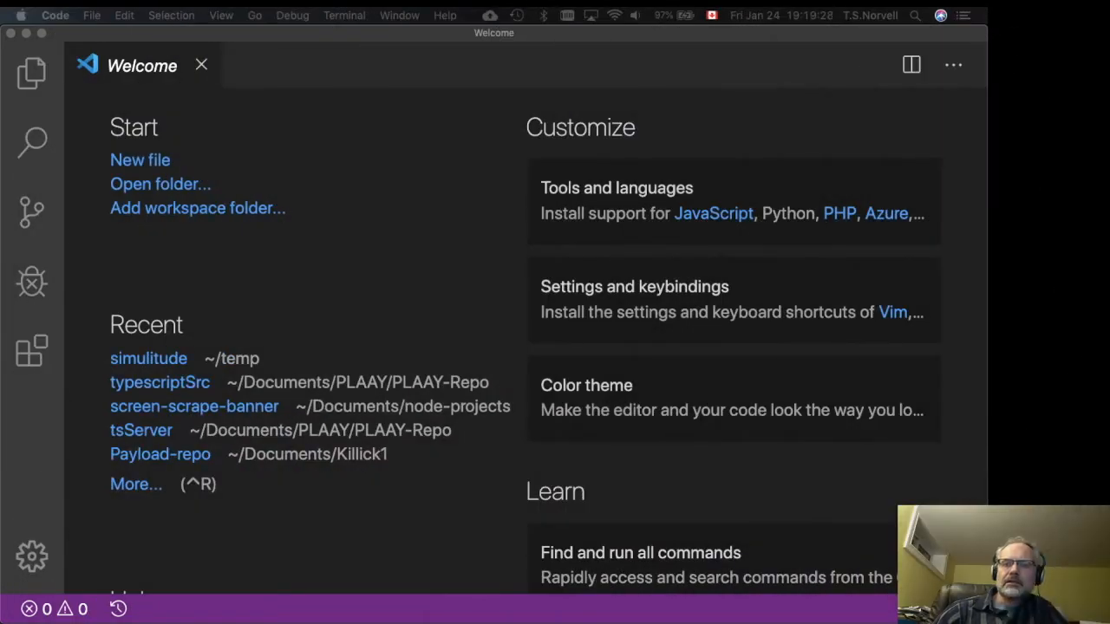
mouse_move(479, 208)
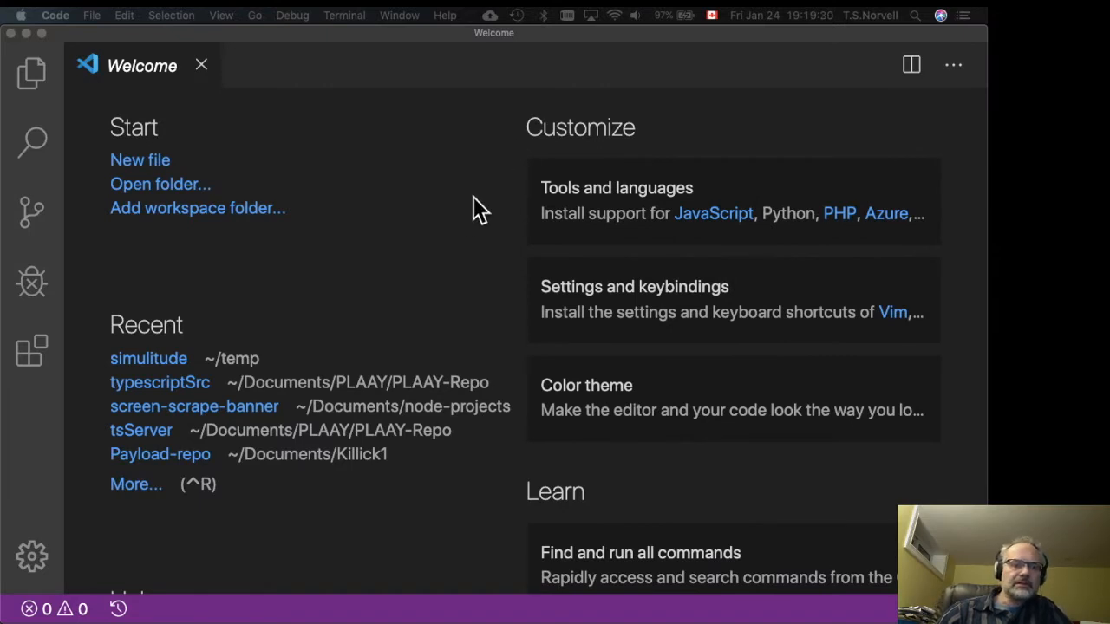
mouse_move(37, 360)
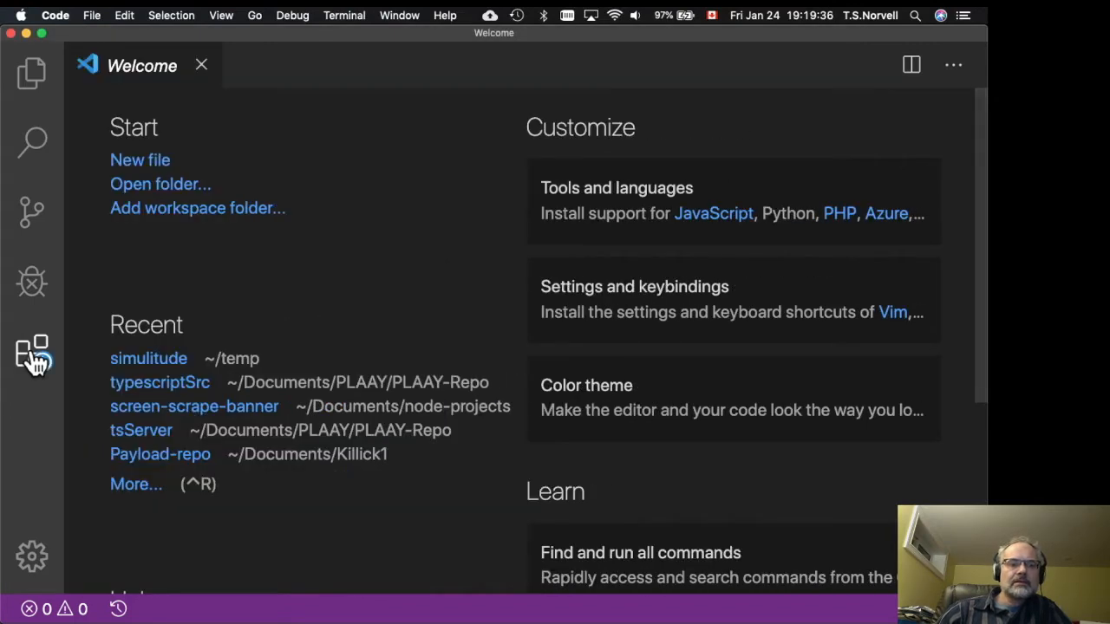
Step: Search the extensions marketplace for 'dafny' and install the Dafny extension
left_click(32, 353)
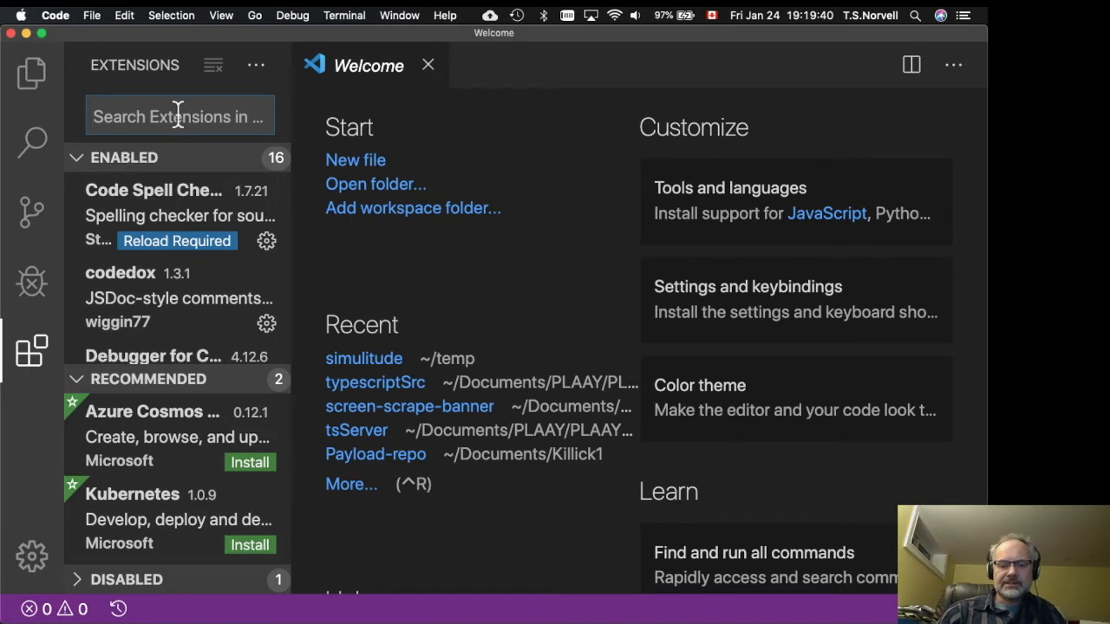
type("dafn")
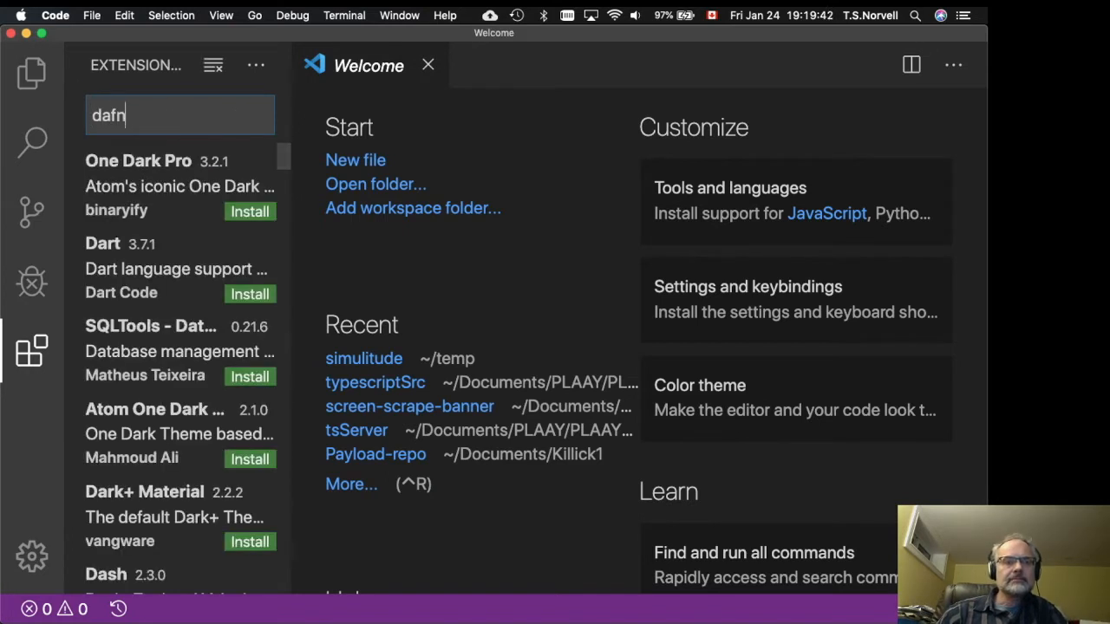
type("y")
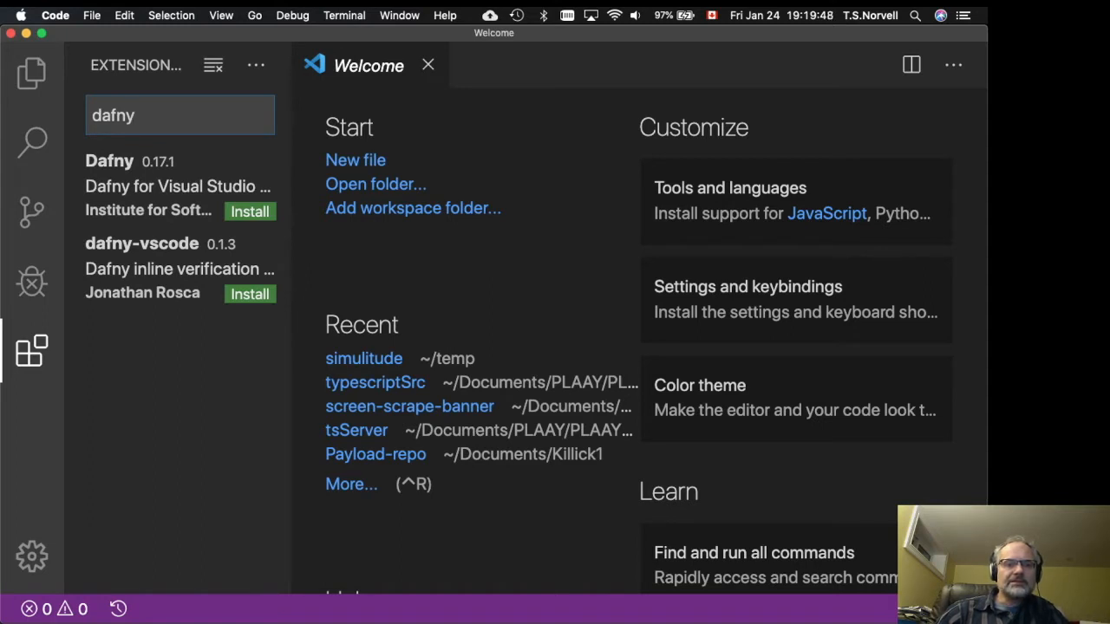
mouse_move(290, 586)
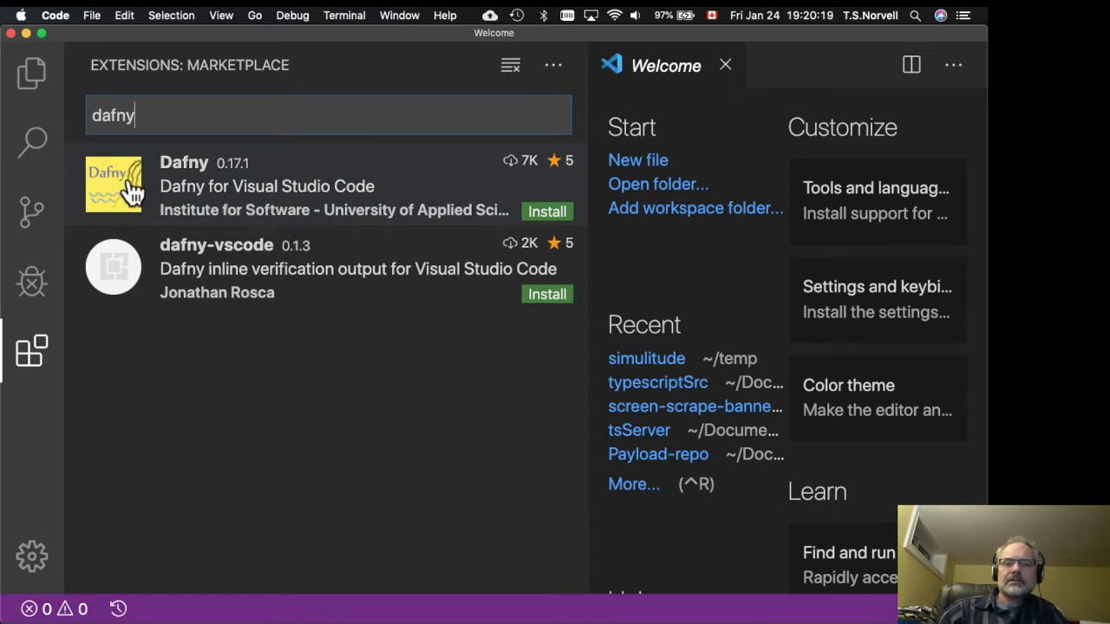
left_click(321, 185)
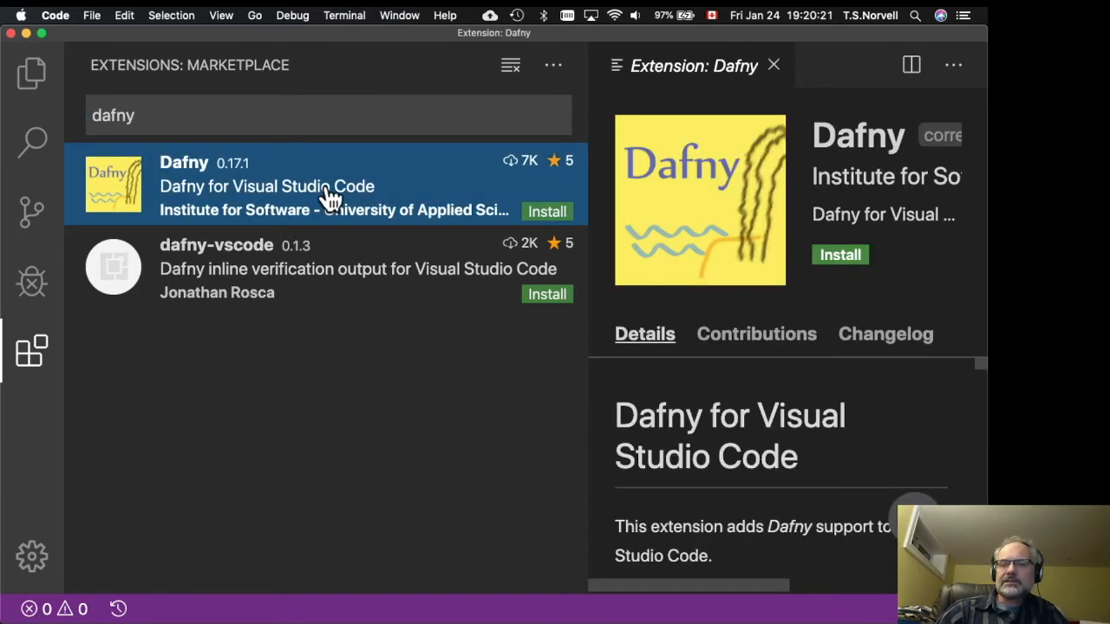
mouse_move(547, 211)
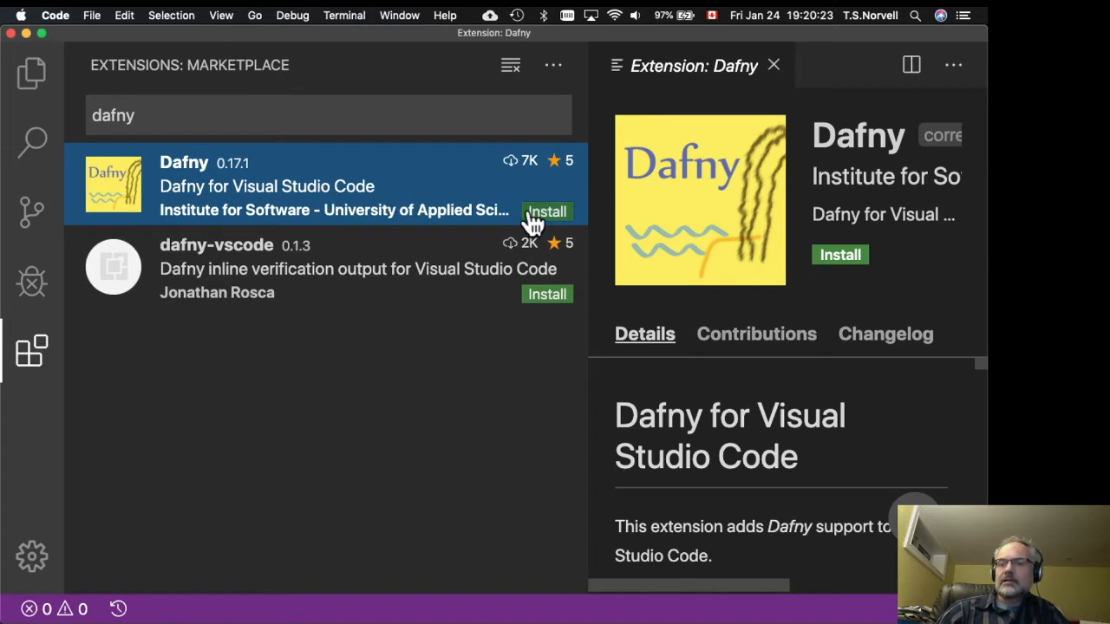
left_click(546, 212)
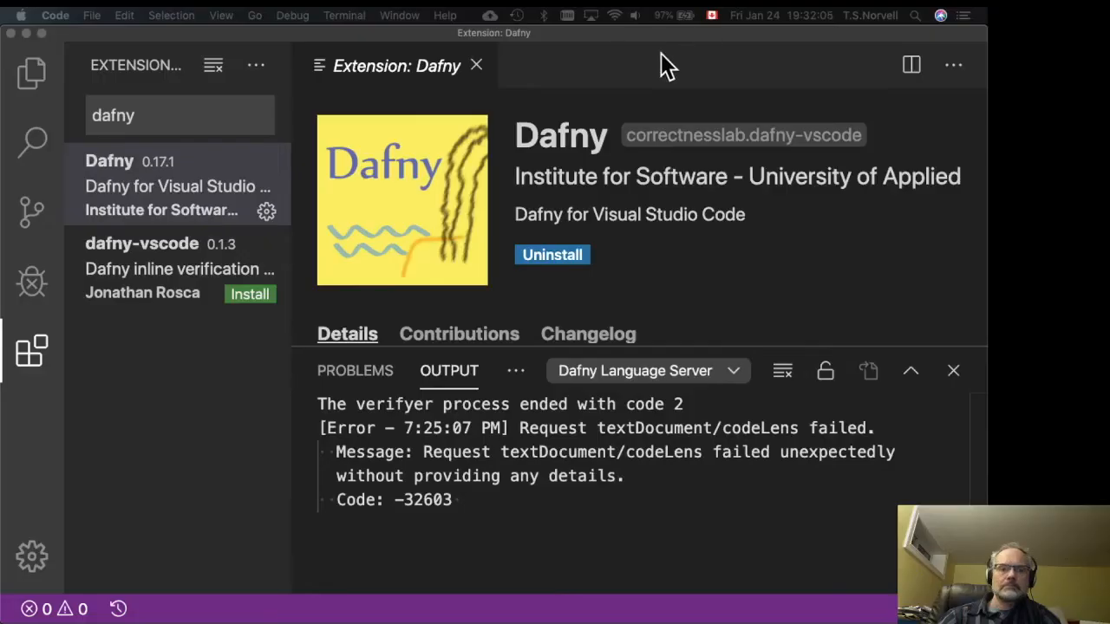
mouse_move(212, 139)
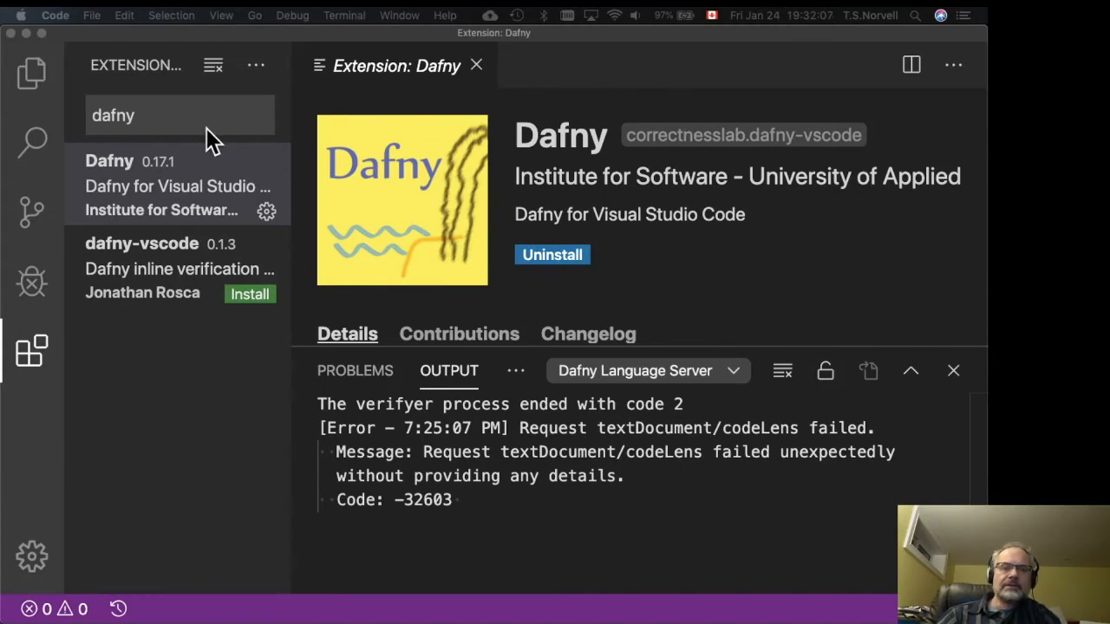
mouse_move(91, 14)
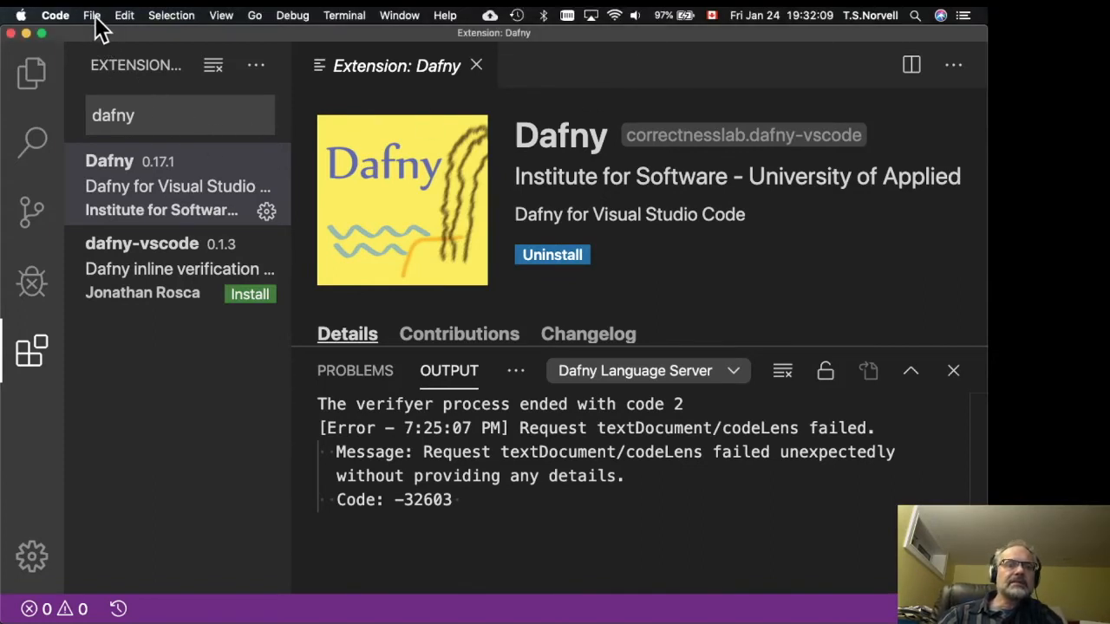
Step: Open the Dafny-Programs folder as the workspace folder
left_click(91, 14)
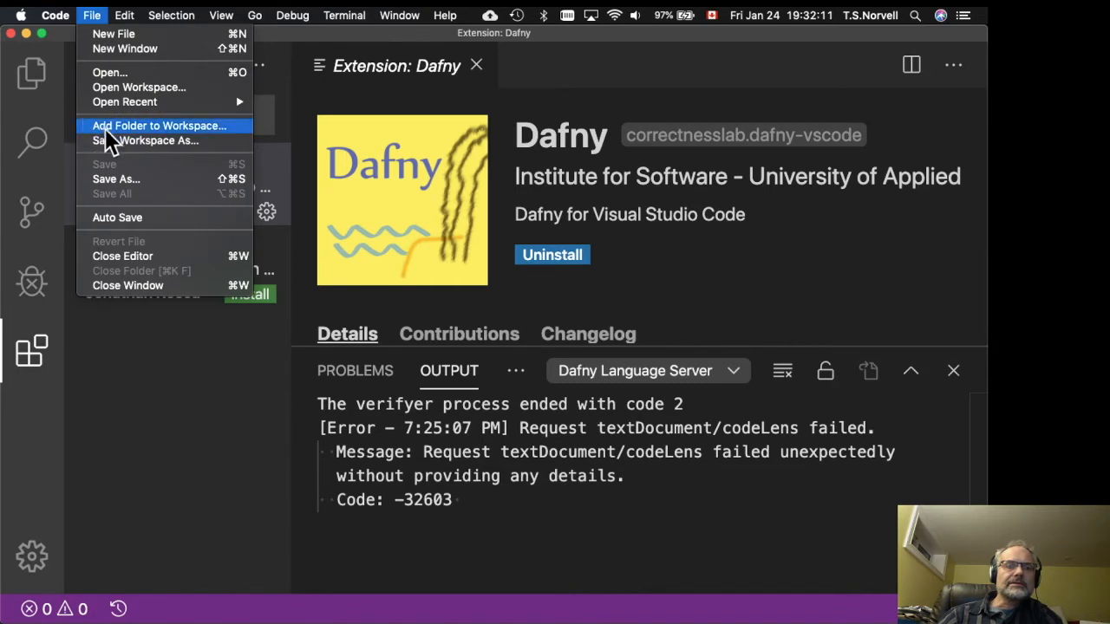
mouse_move(147, 72)
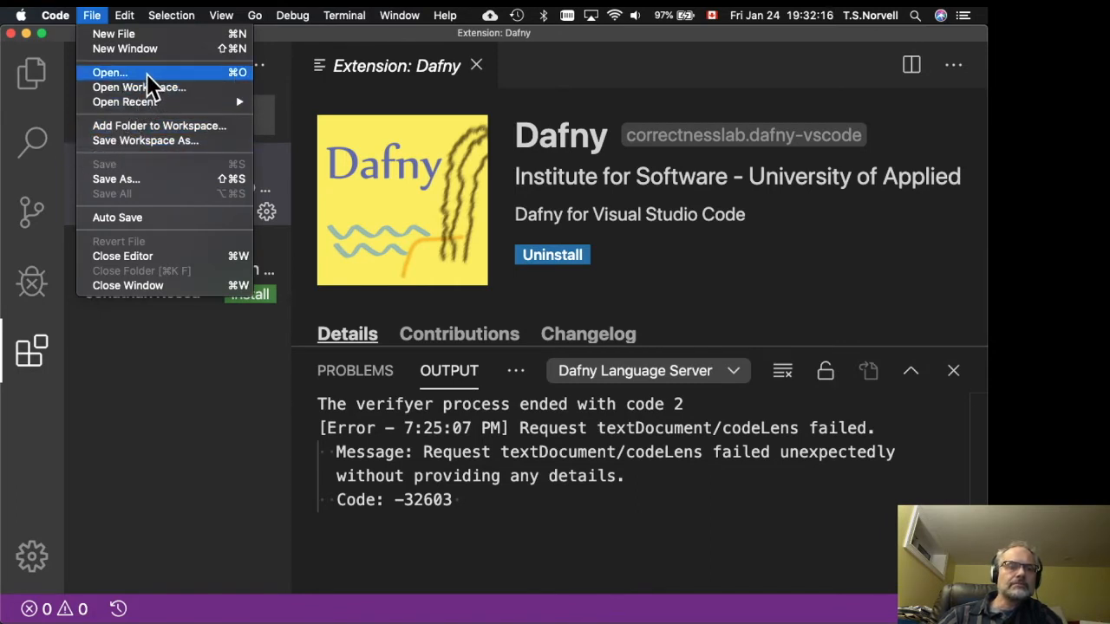
left_click(109, 72)
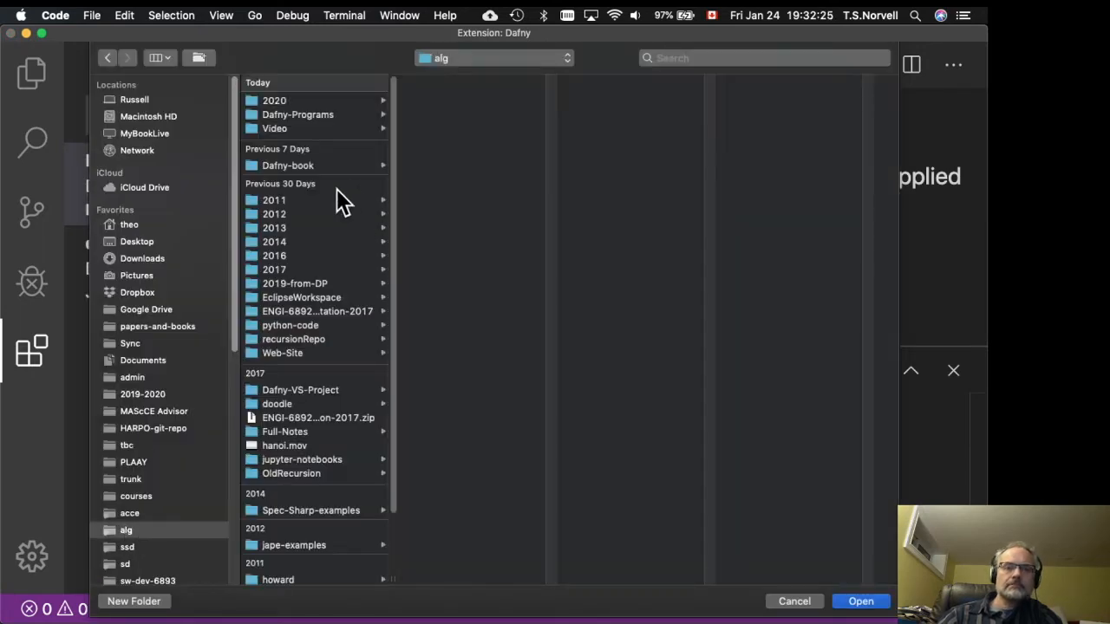
left_click(297, 114)
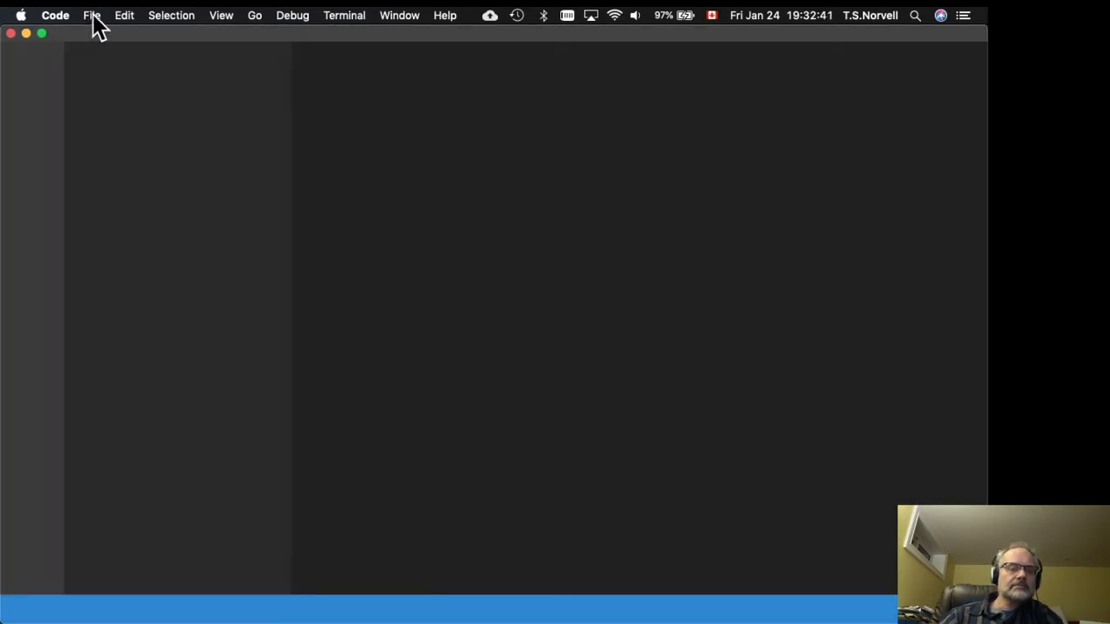
left_click(91, 14)
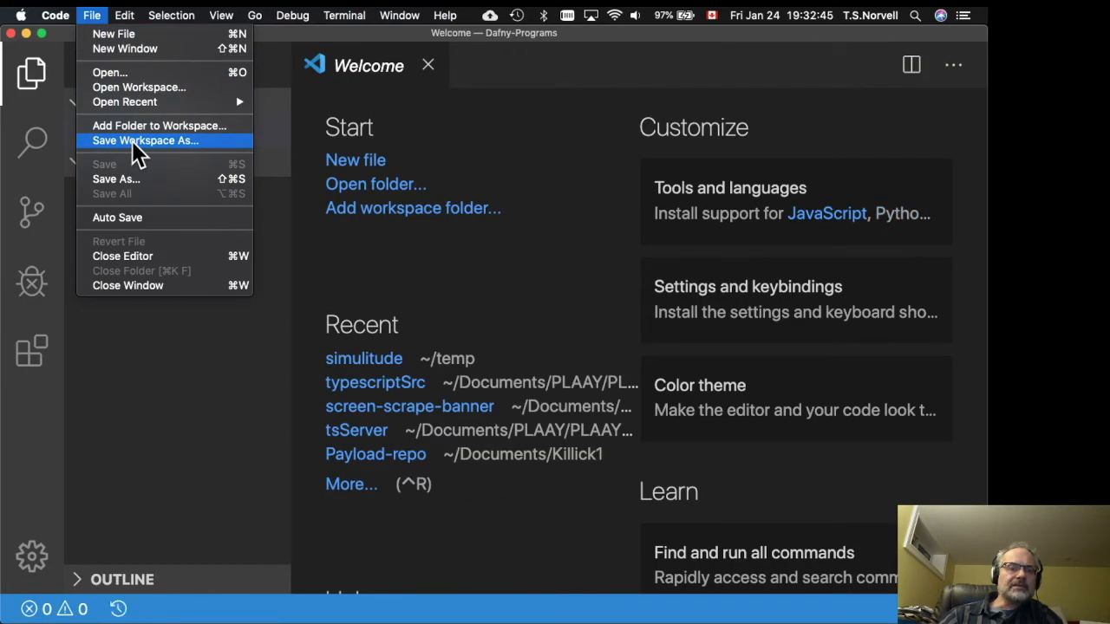
Step: Save the workspace as dafny-programs.code-workspace inside Dafny-Programs
left_click(145, 140)
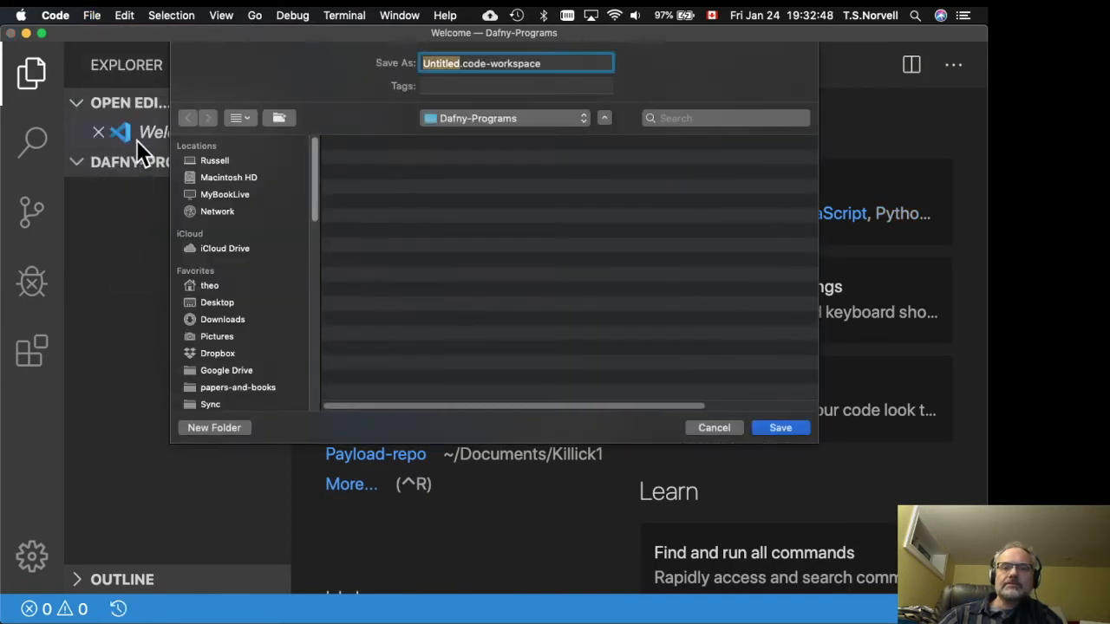
type("dafny-programs")
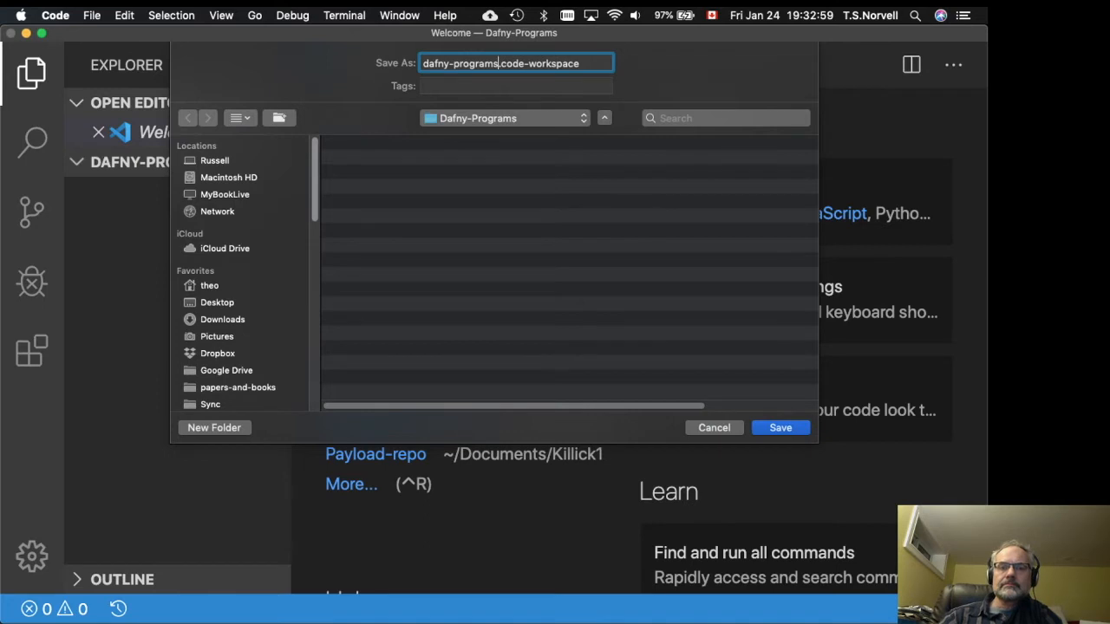
left_click(780, 426)
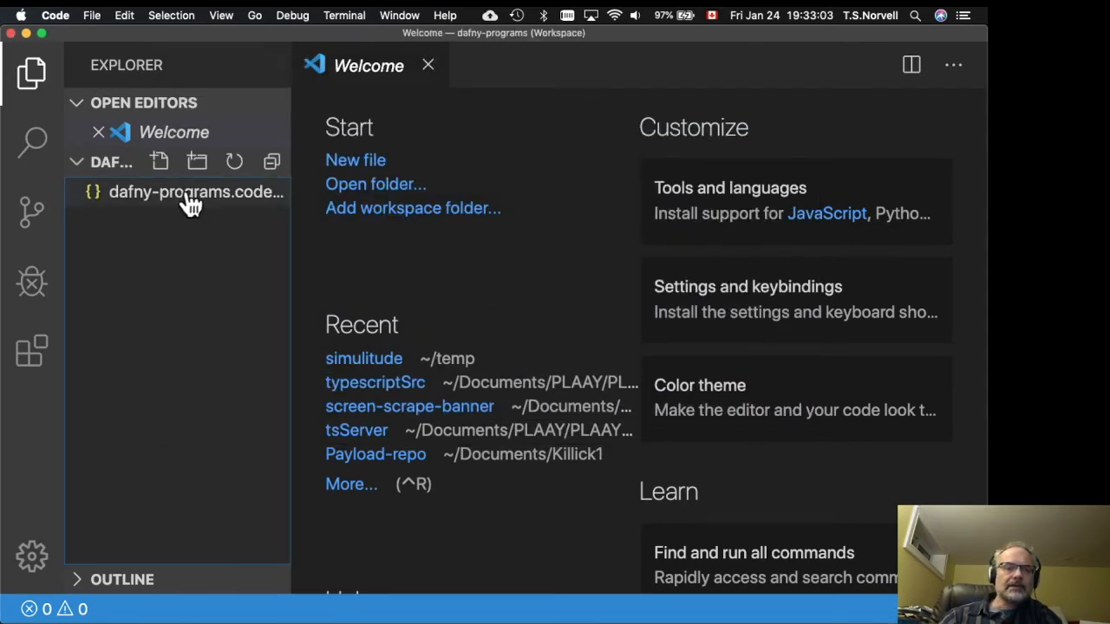
Step: Create a new empty file and save it as first.dfy in Dafny-Programs
left_click(91, 15)
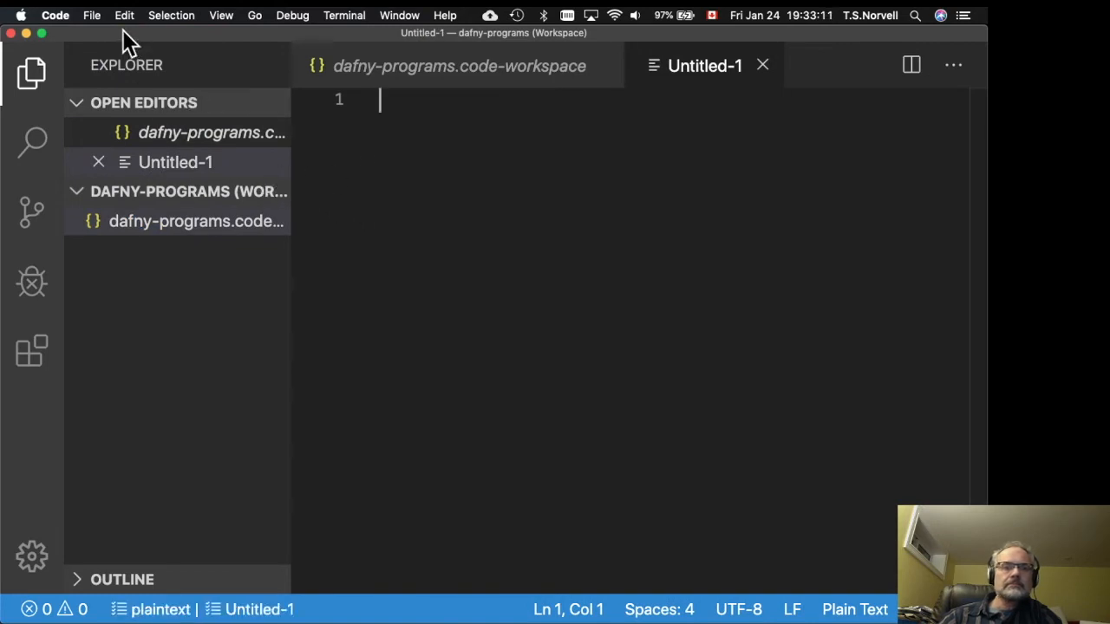
left_click(91, 14)
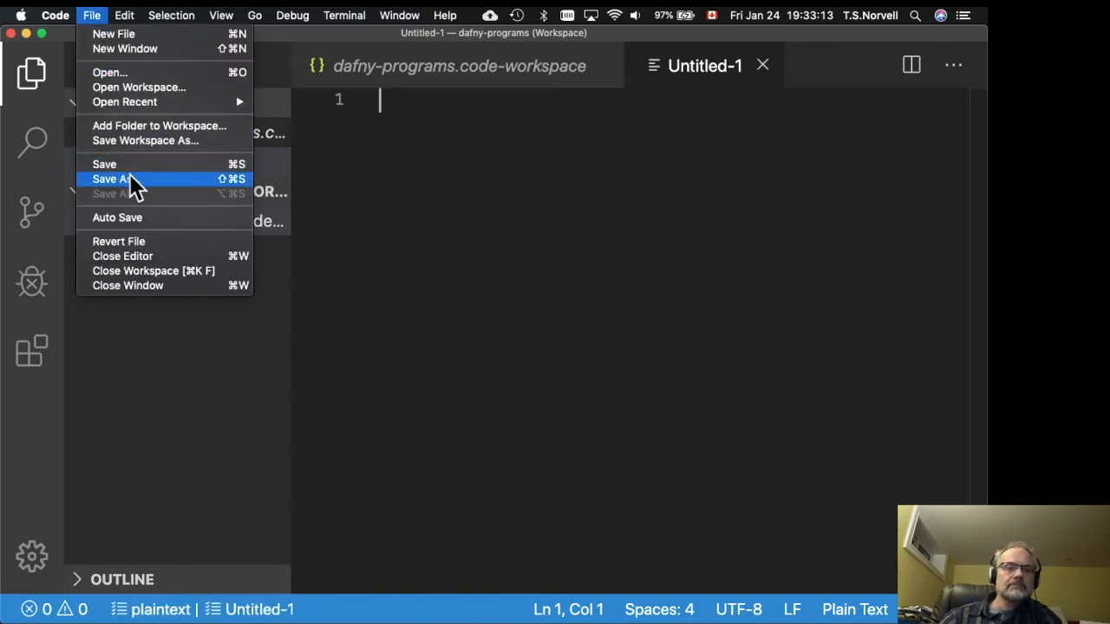
left_click(113, 179)
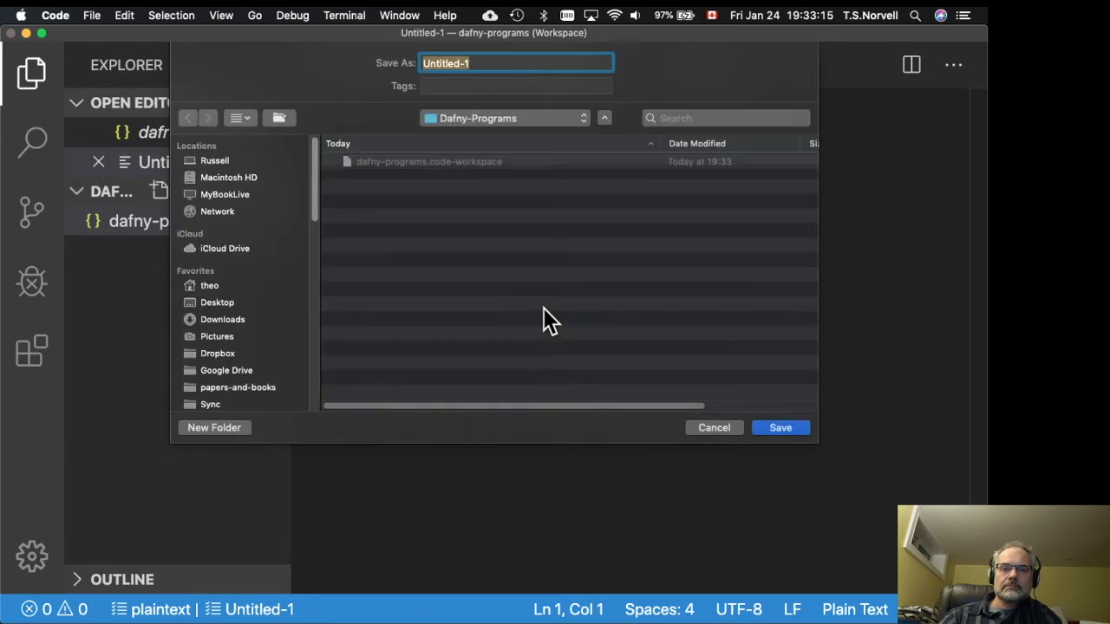
type("fir")
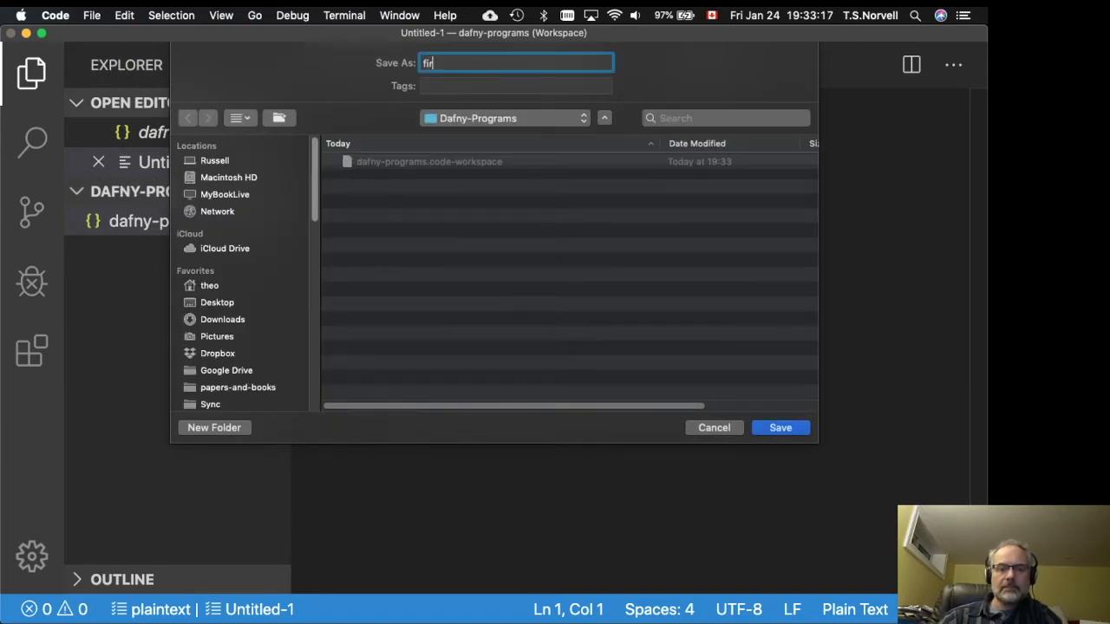
key("Backspace")
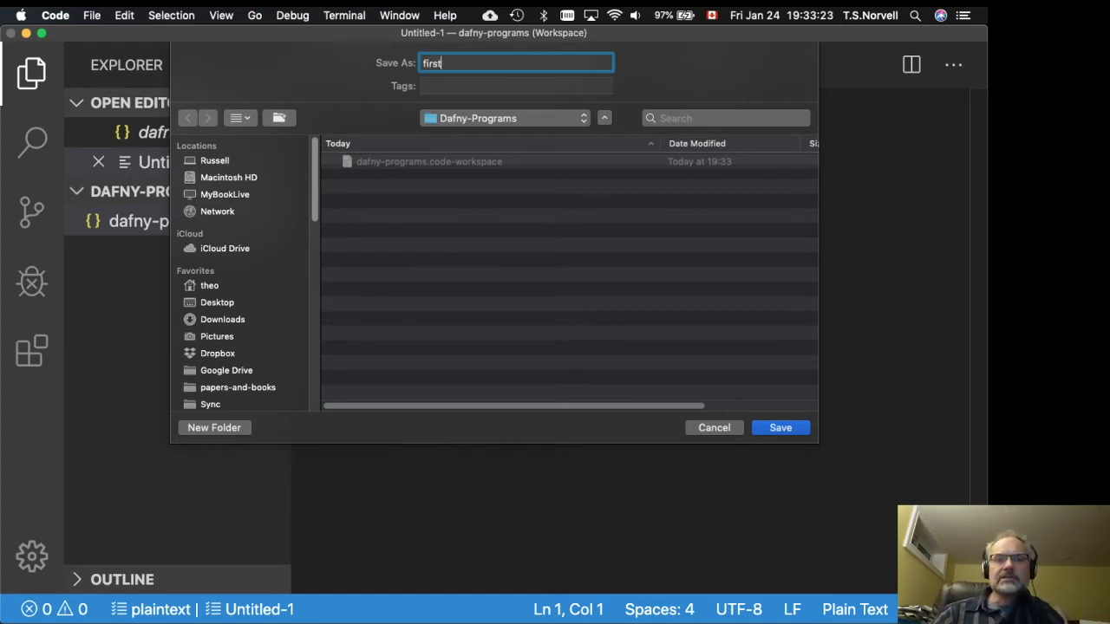
type(".dfy")
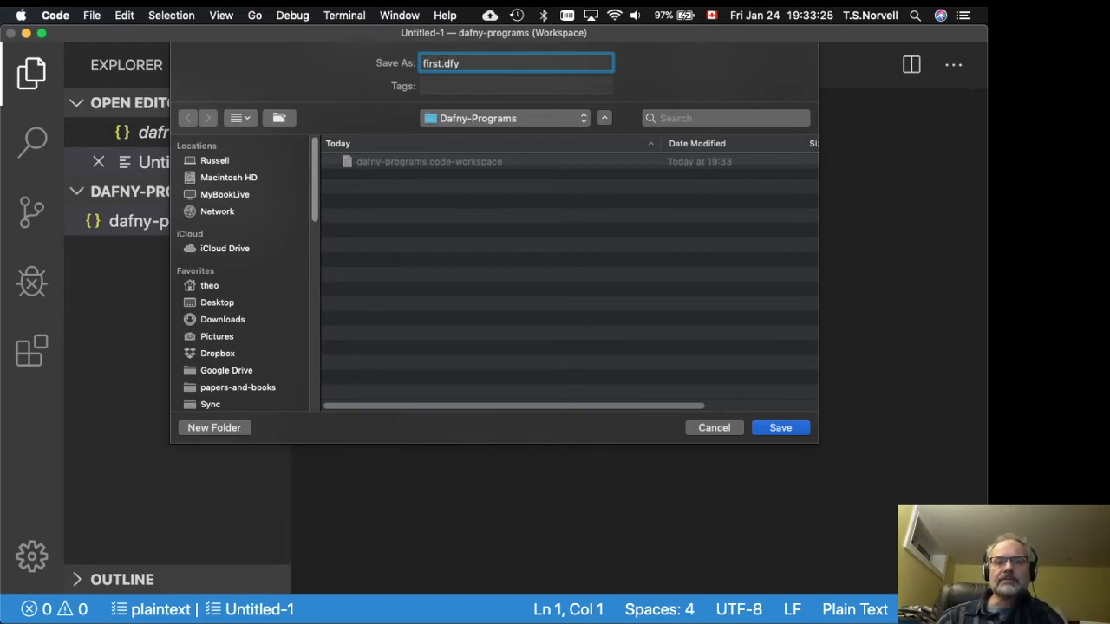
left_click(779, 427)
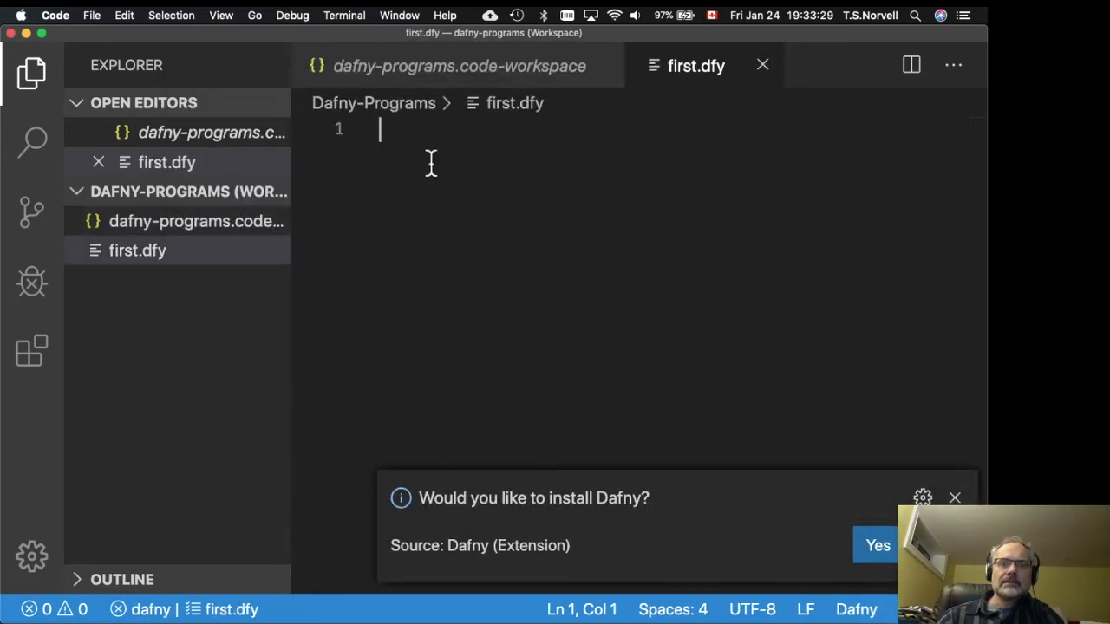
mouse_move(516, 376)
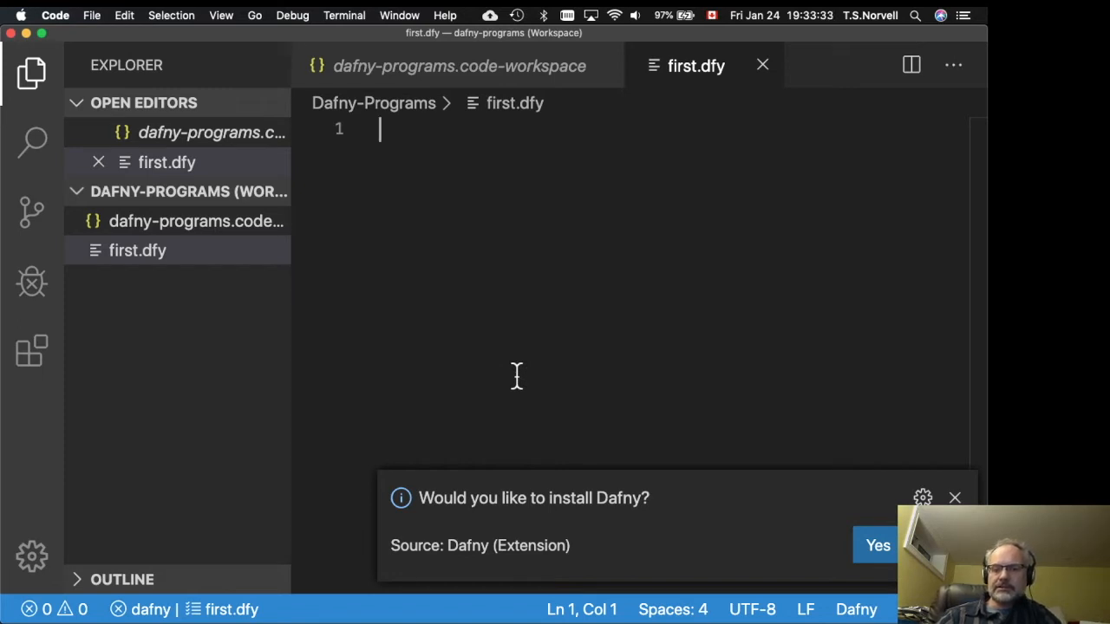
mouse_move(580, 431)
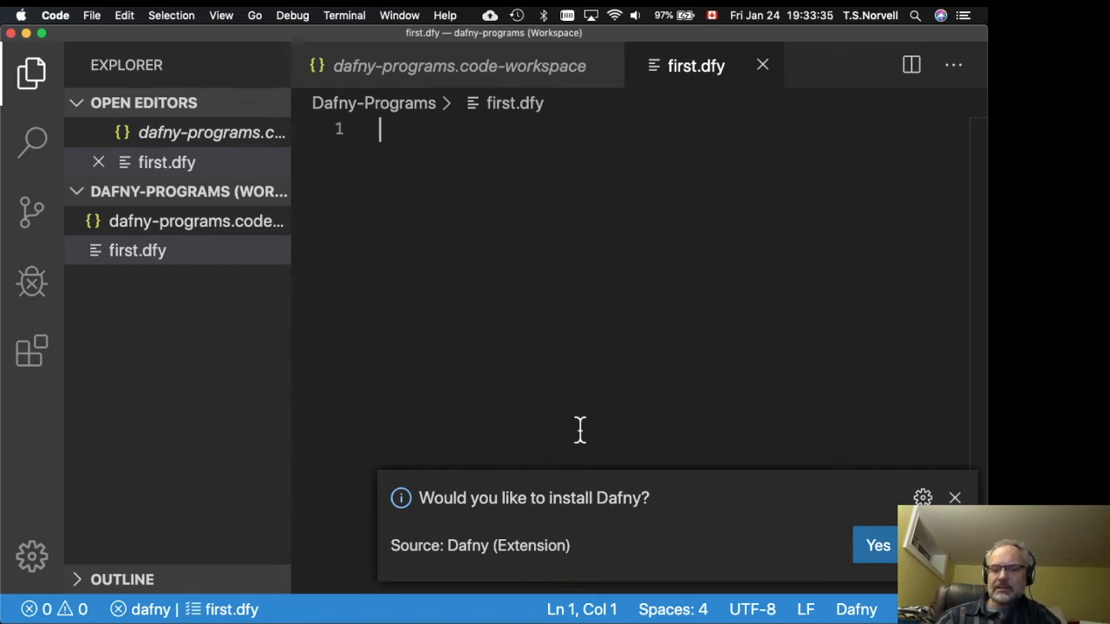
Step: Accept the notification offering to install Dafny
left_click(876, 544)
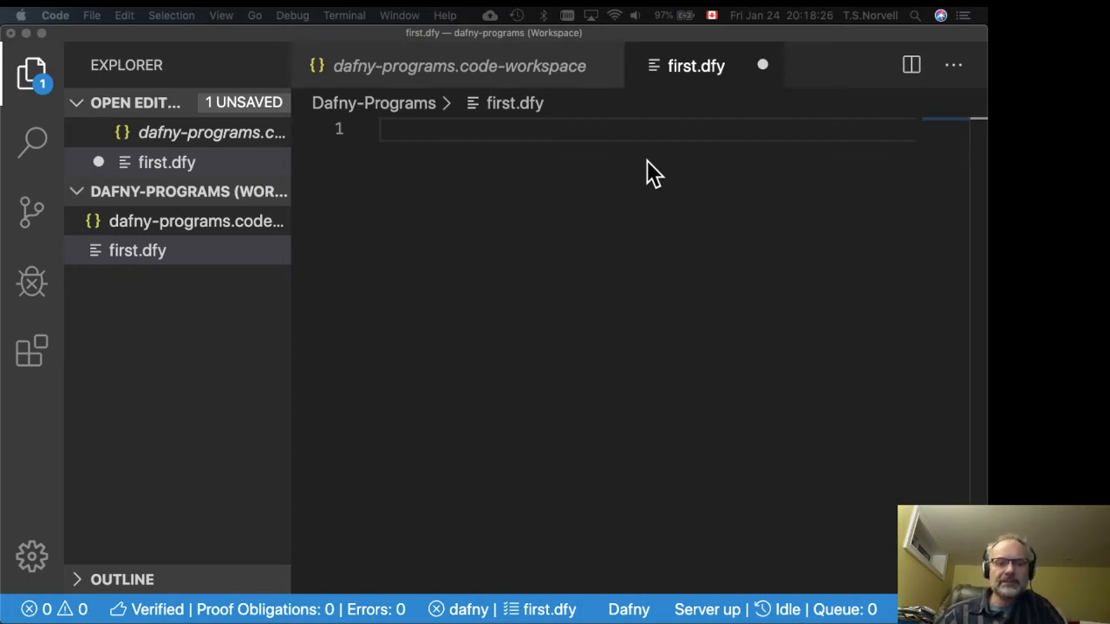
mouse_move(431, 130)
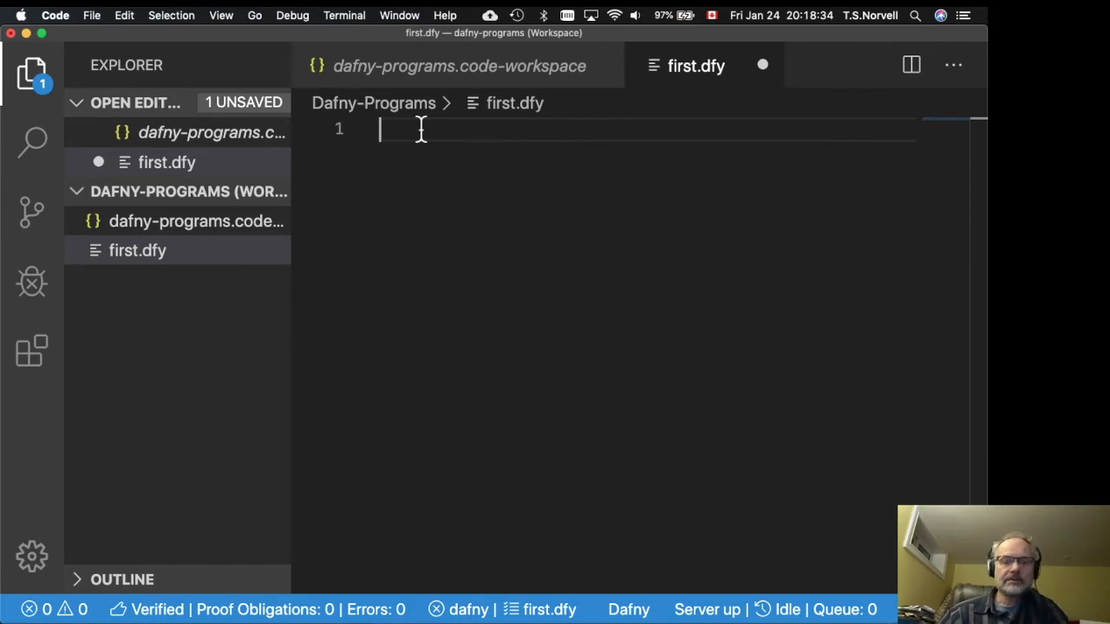
Step: Write the signature 'method between( p : int, r : int ) returns (q : int)' on line 1
type("method")
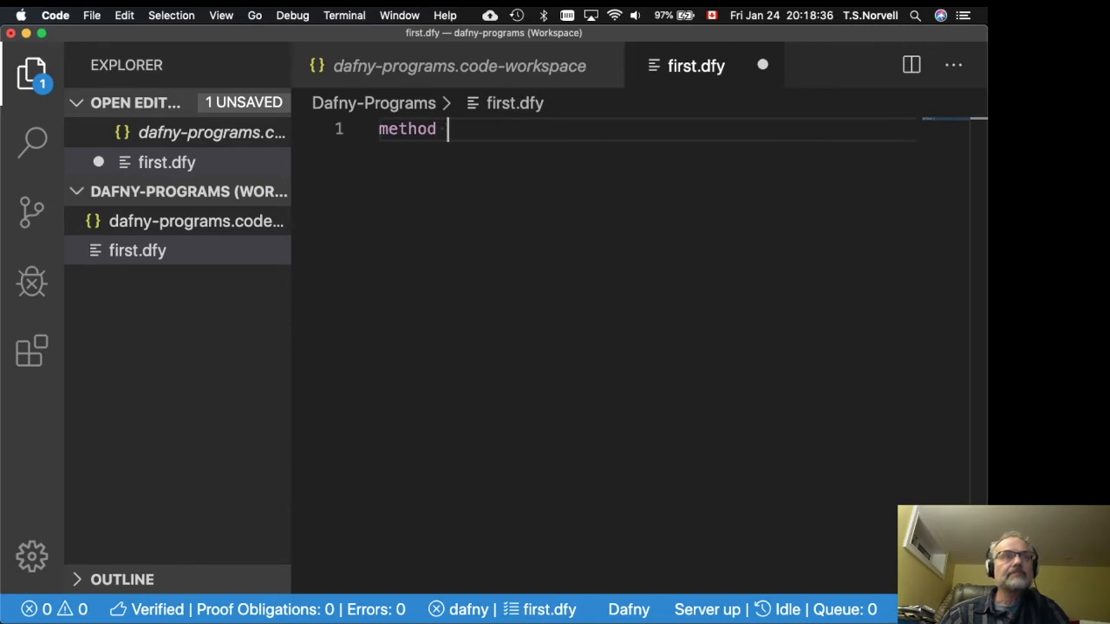
type("between(")
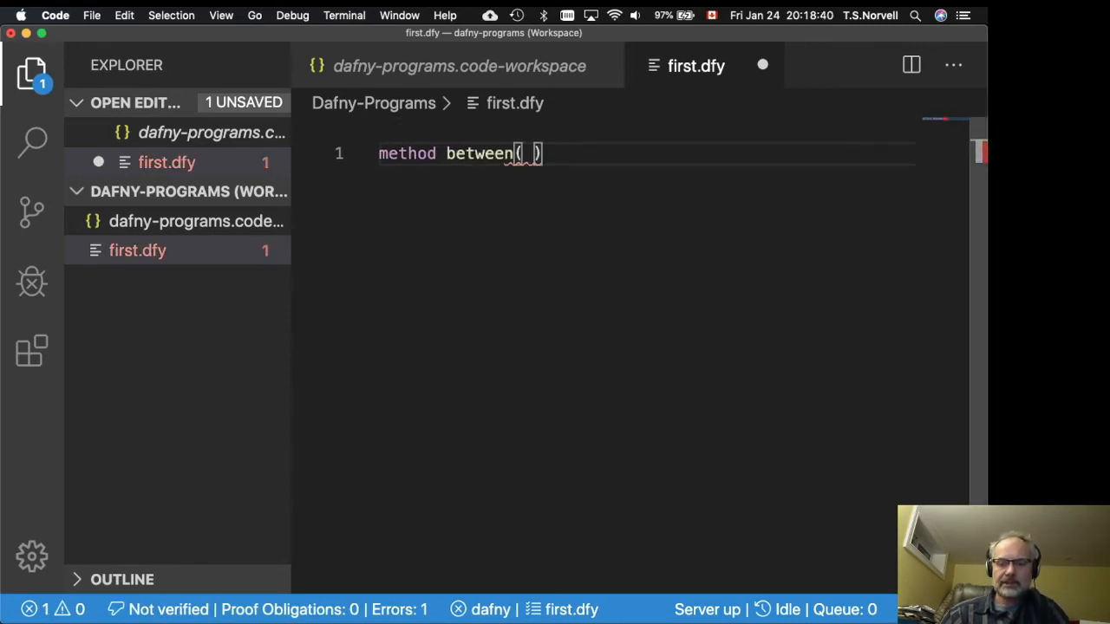
type("p : int,")
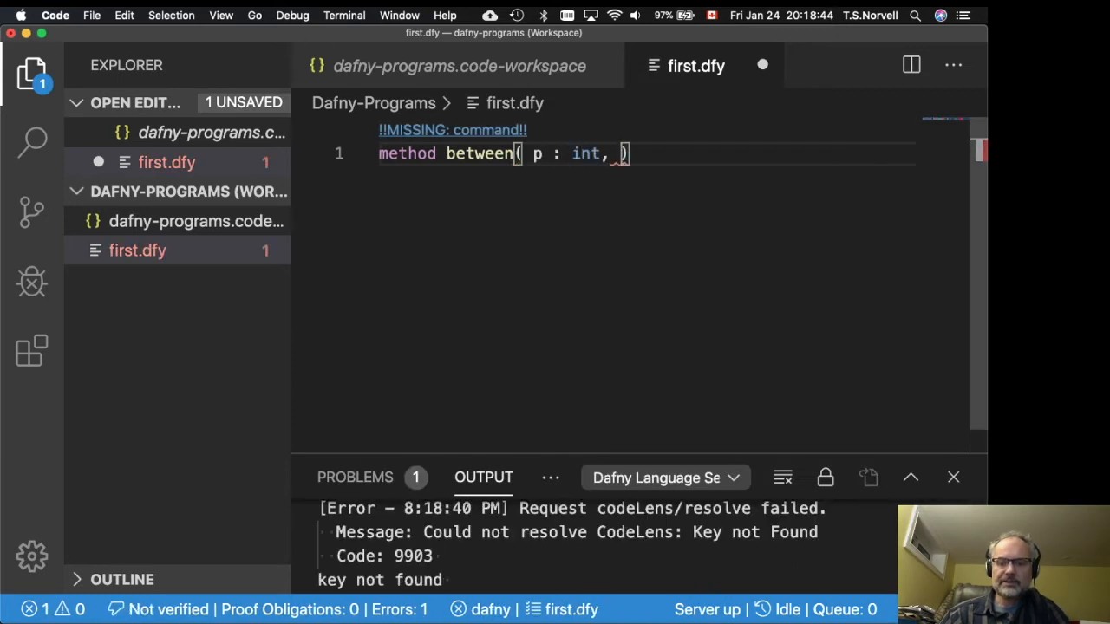
type("r : int")
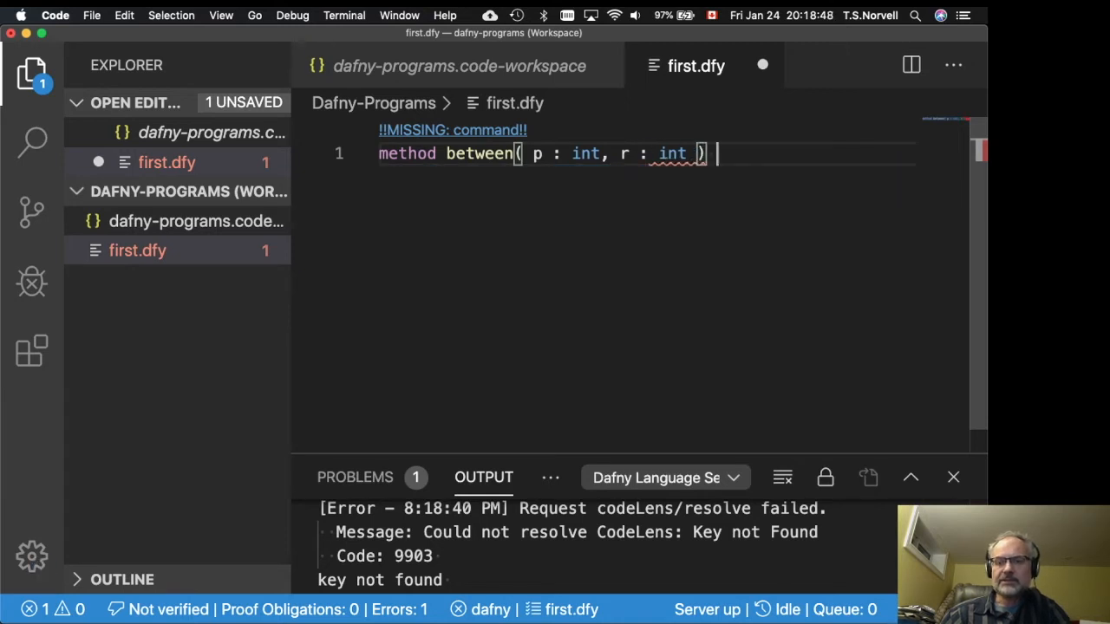
type("return")
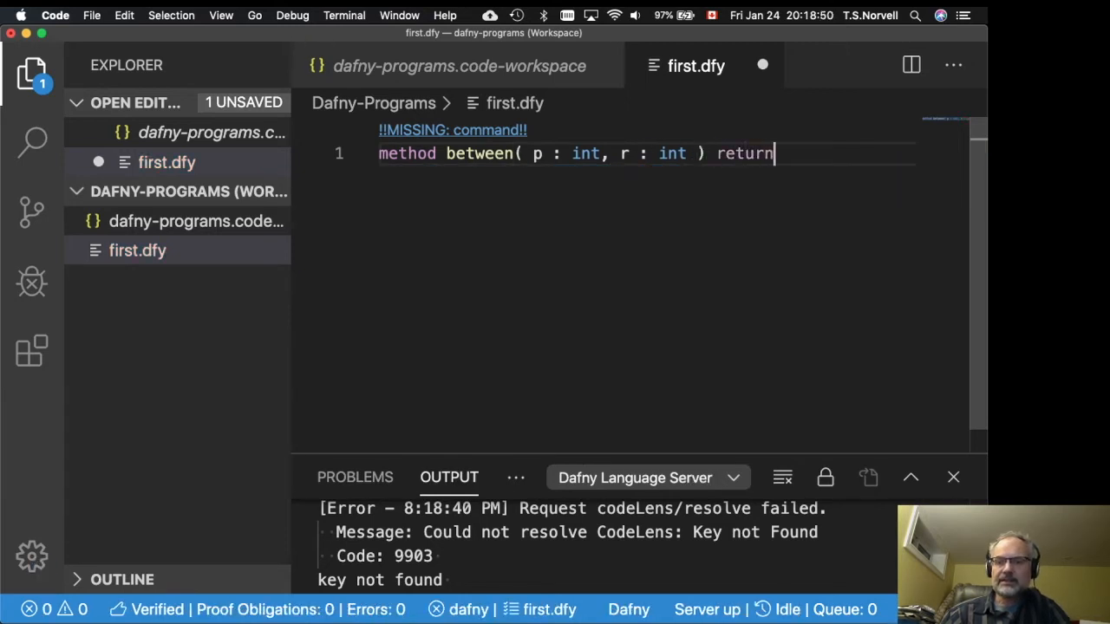
type("s ()")
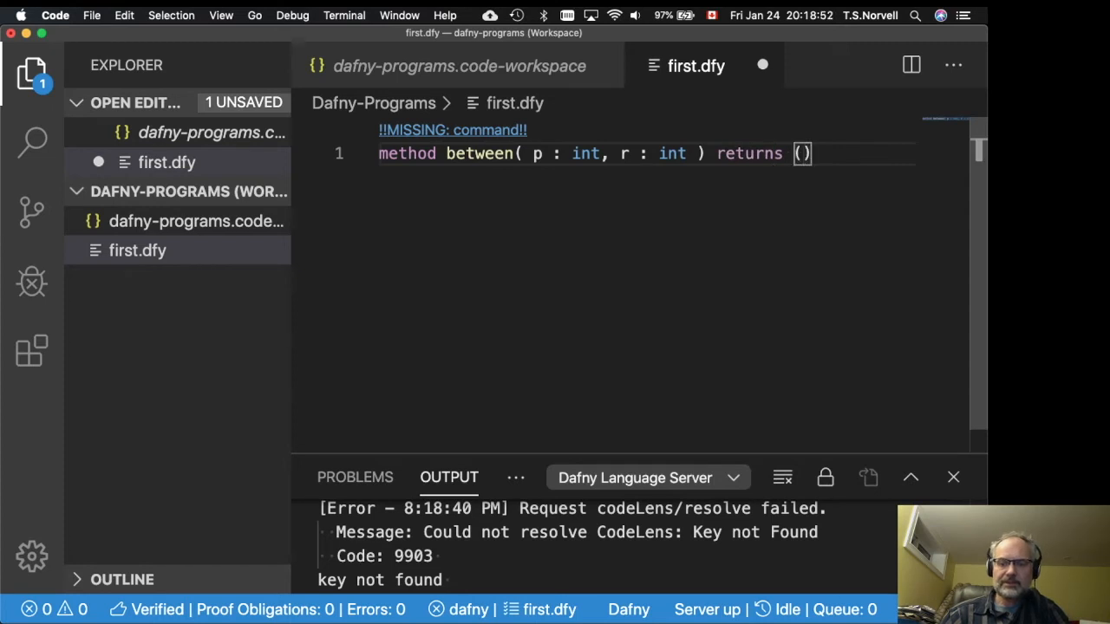
type("q : int")
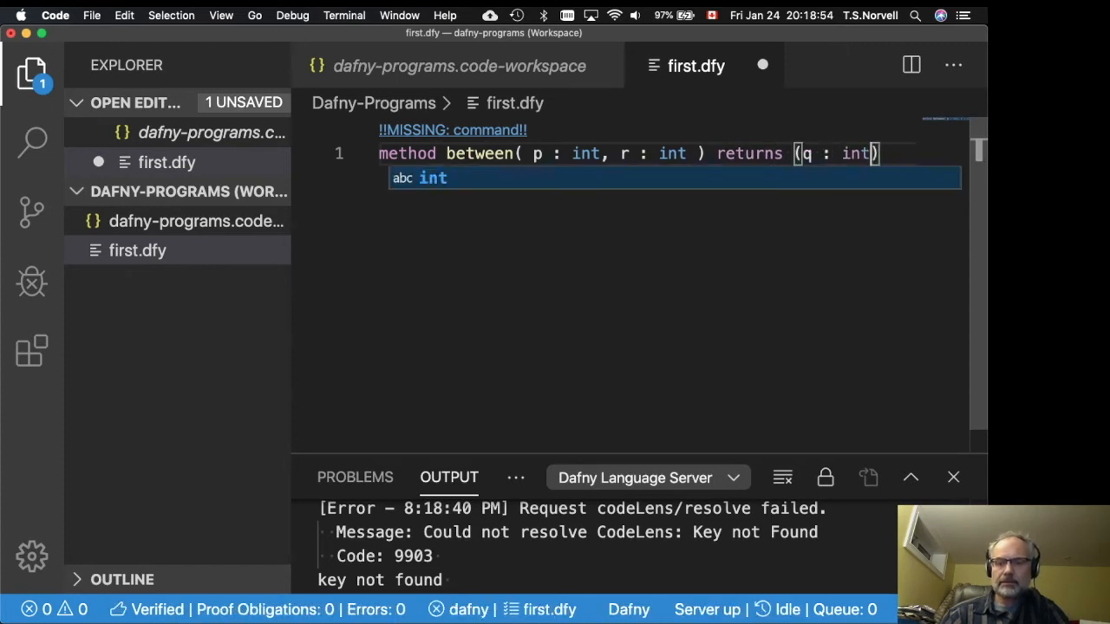
key("Escape")
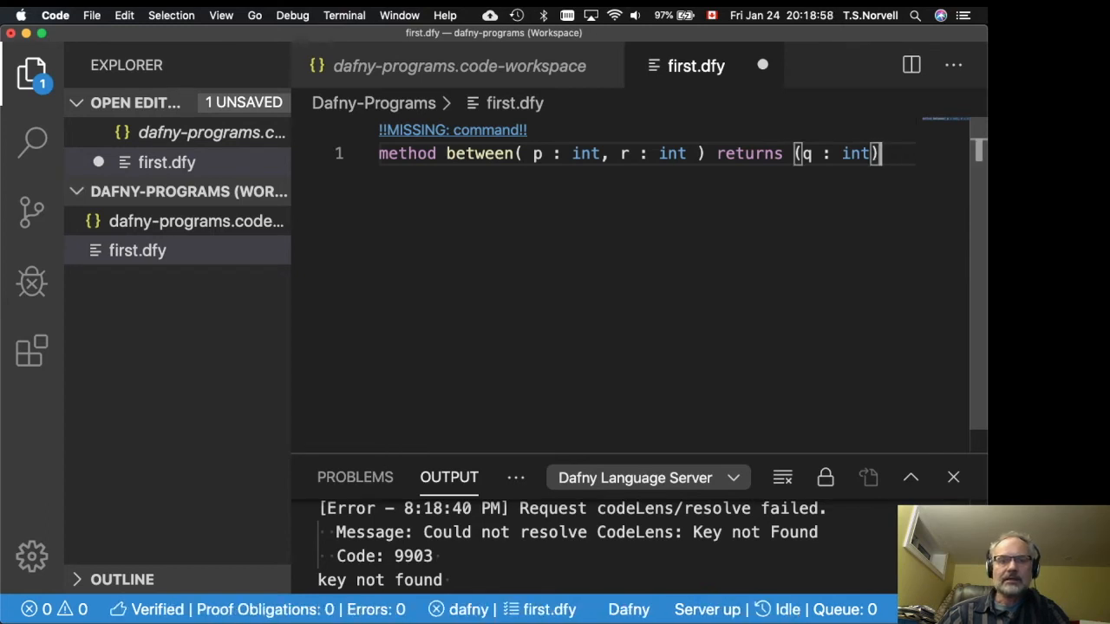
Step: Add the precondition 'requires r-p > 1' on a new line below the signature
key("Return")
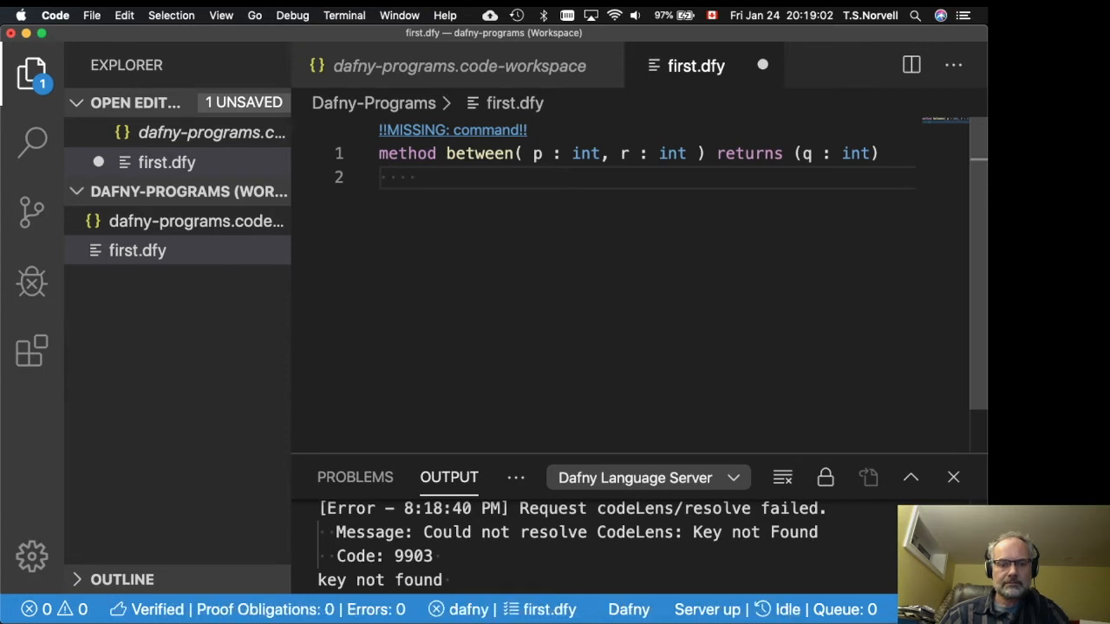
type("requires")
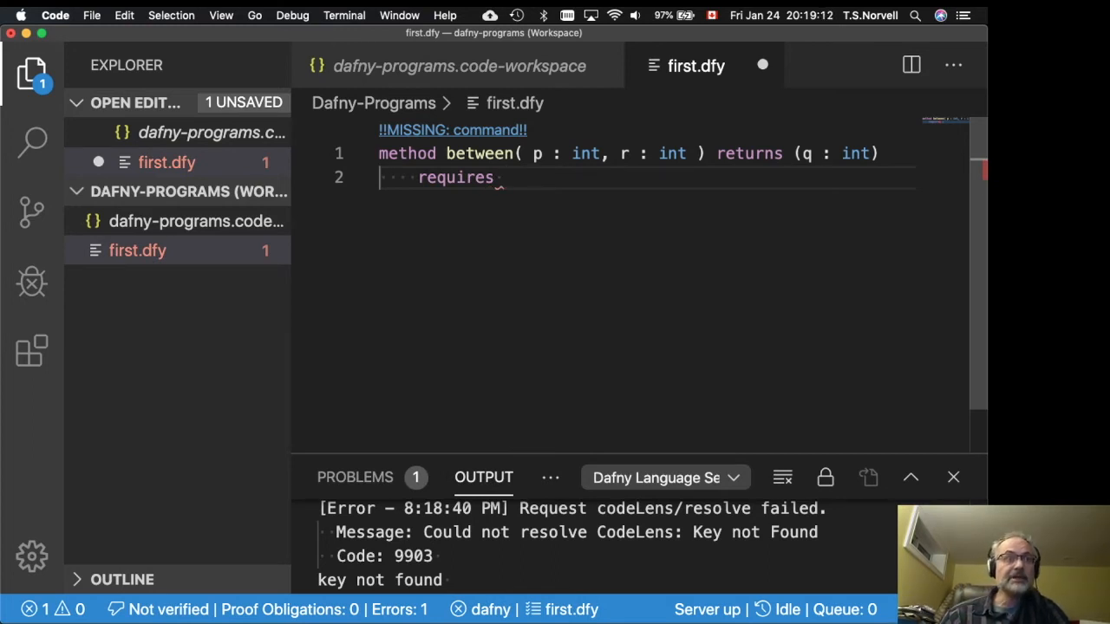
type("r-")
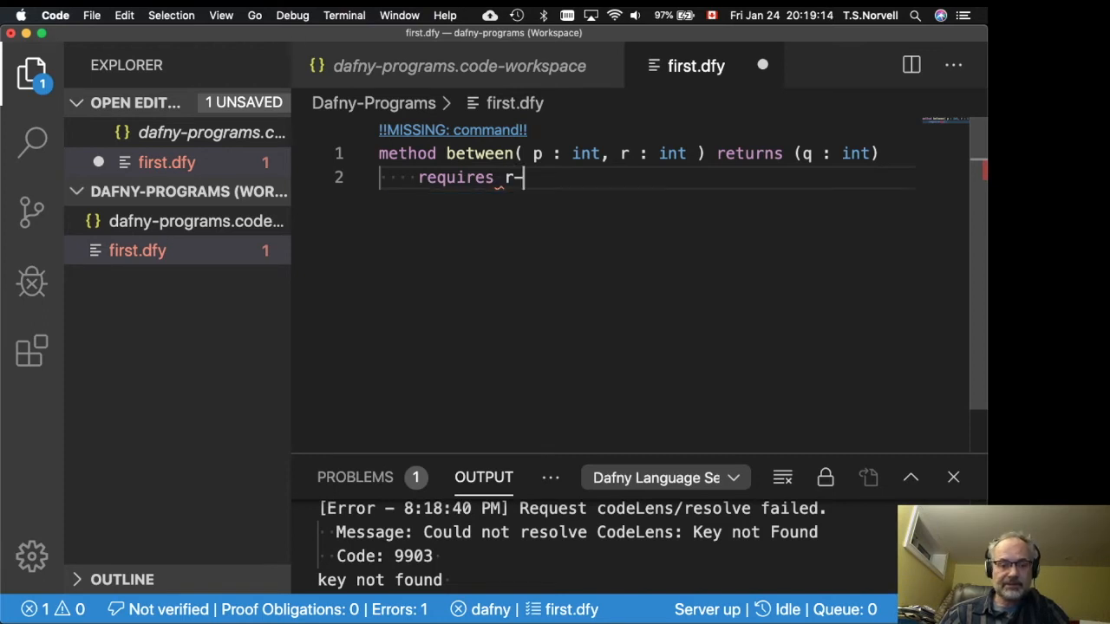
type("p")
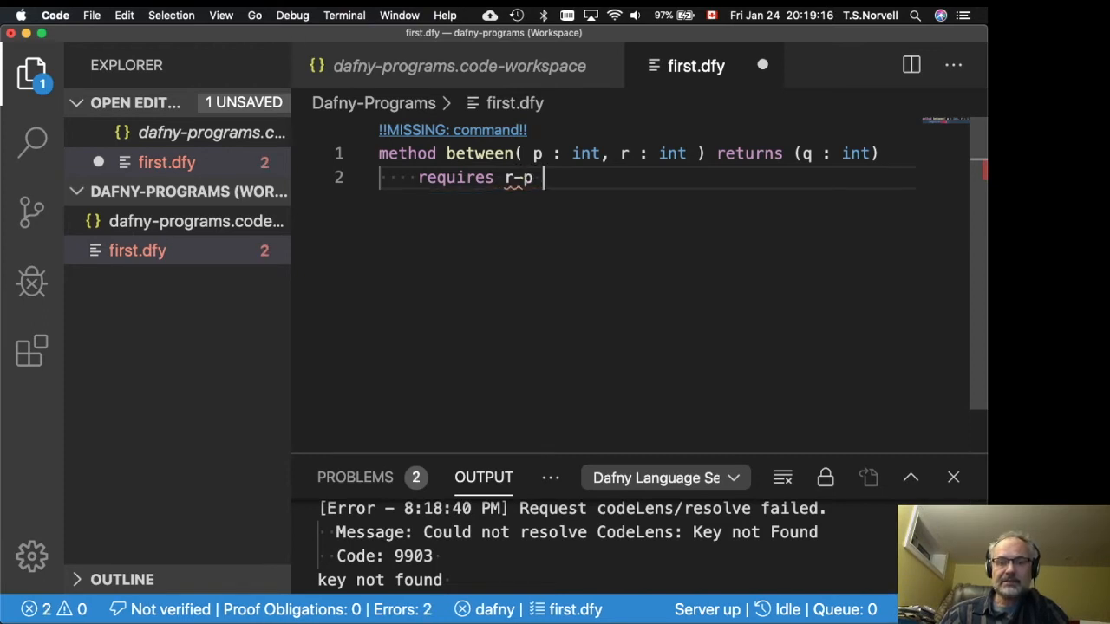
type("> 1")
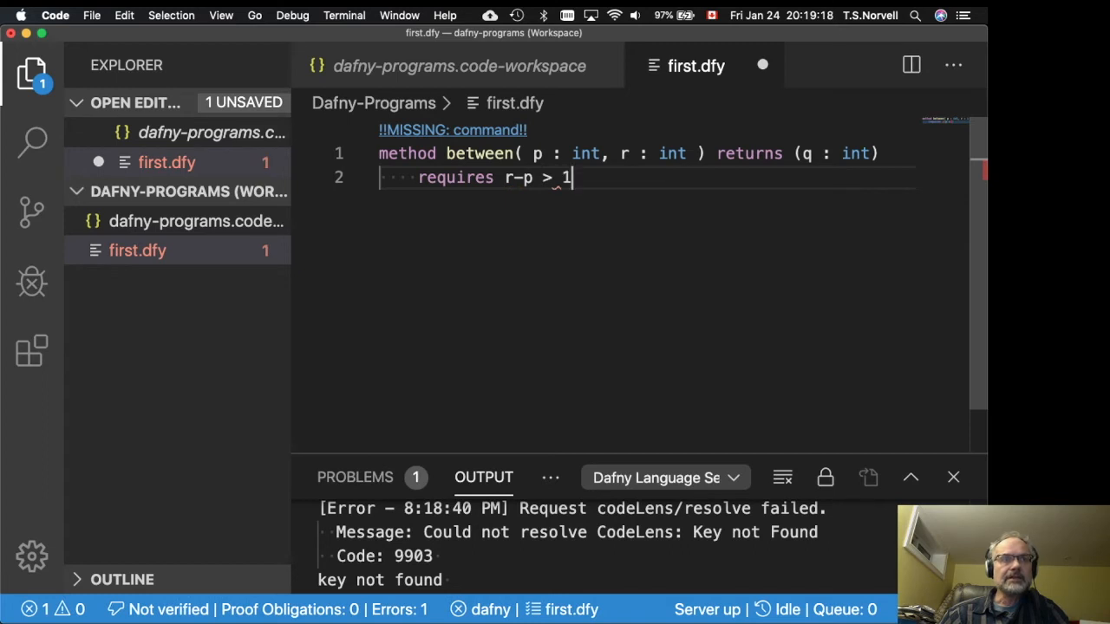
Step: Add the postcondition 'ensures p < q < r' beneath the requires clause
type("ensur")
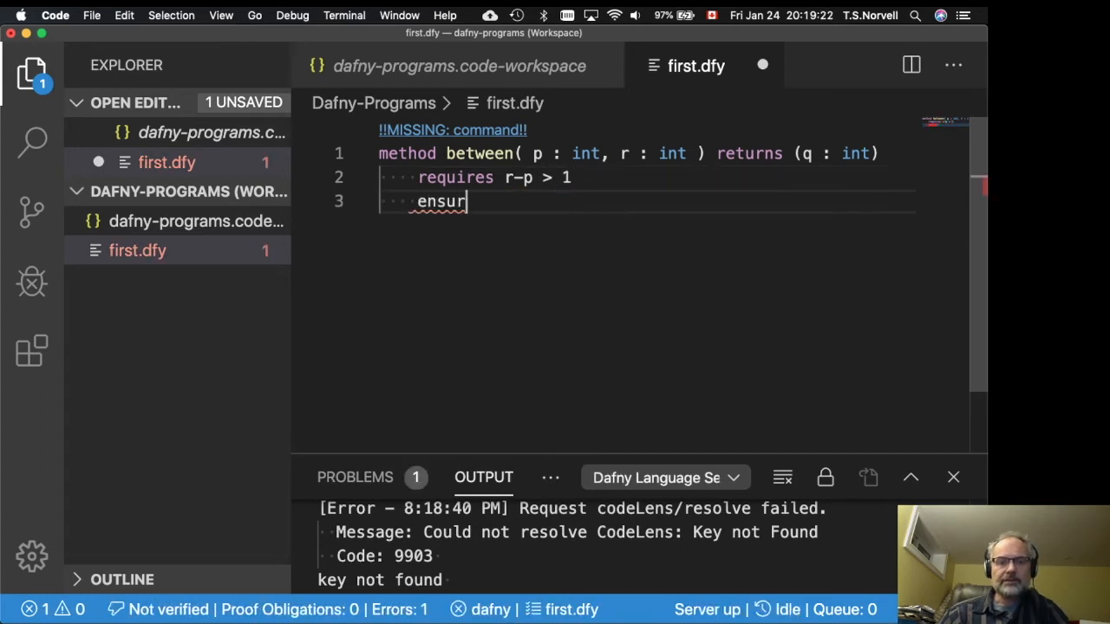
type("e")
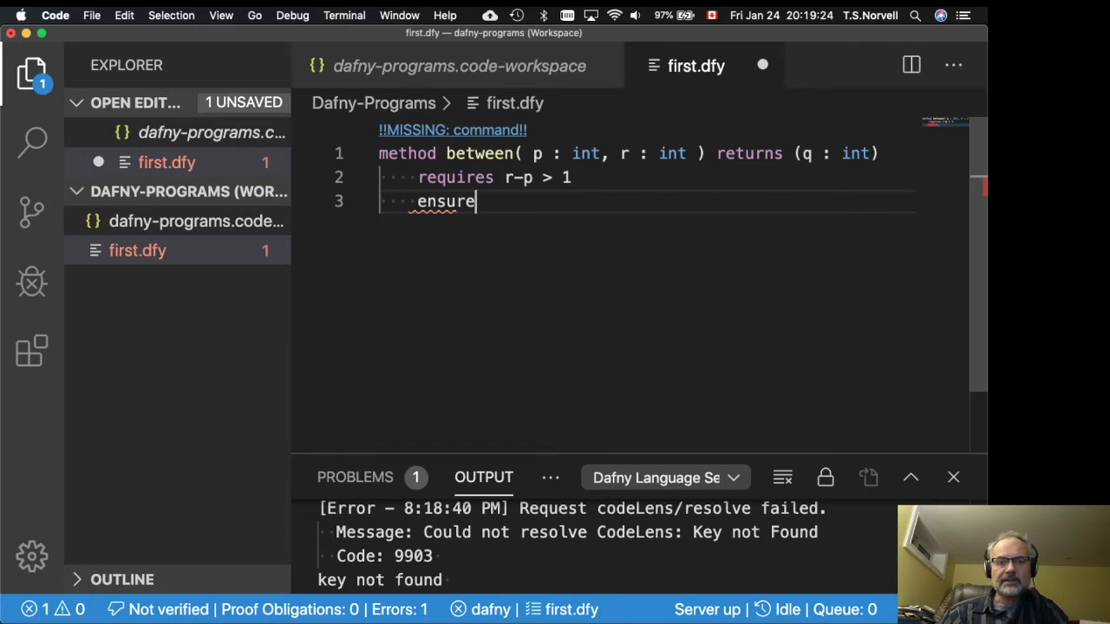
type("s p")
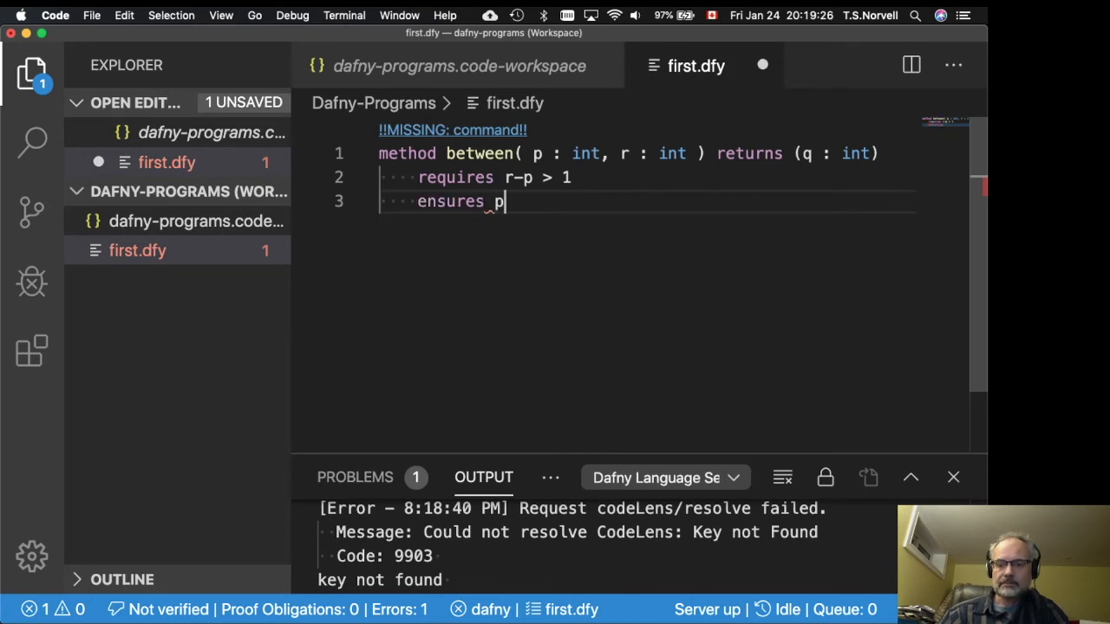
type("< q")
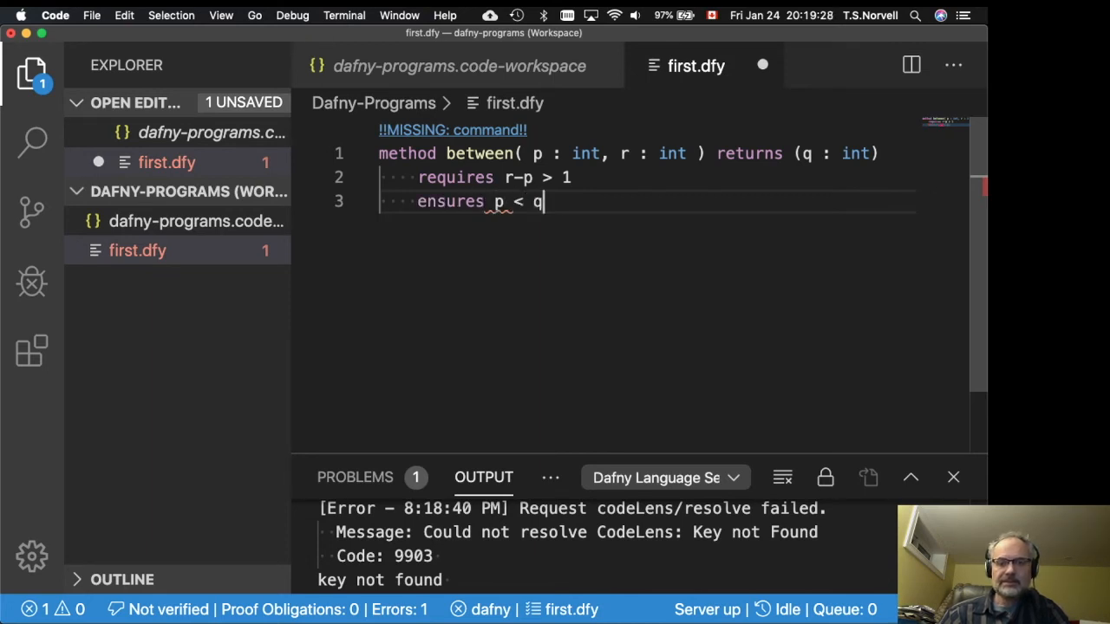
type("< r")
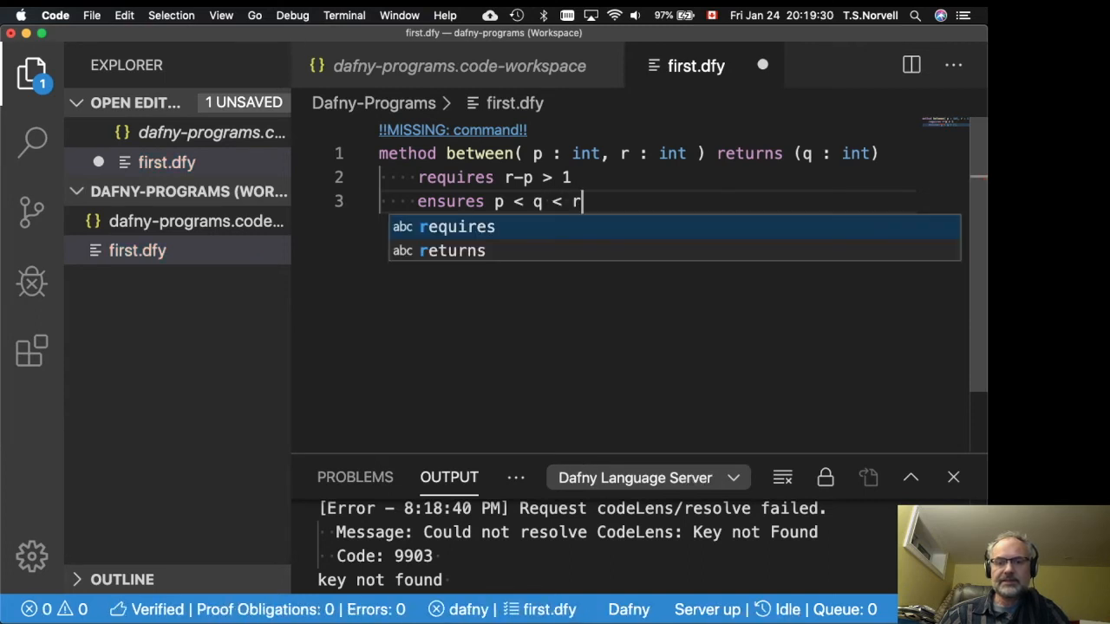
key("Escape")
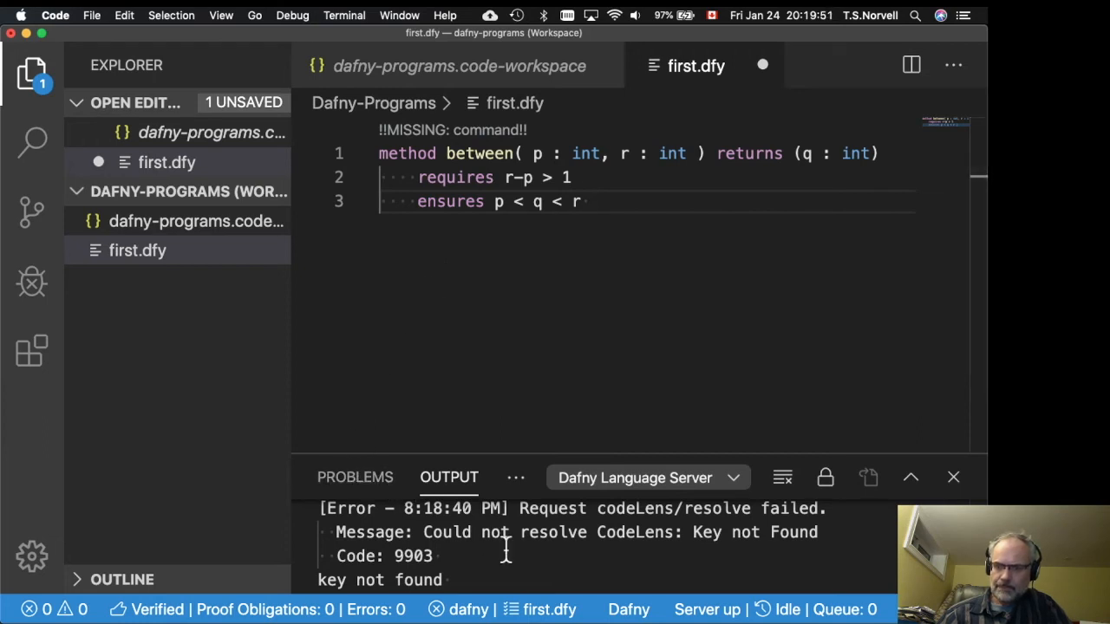
scroll("down", 3)
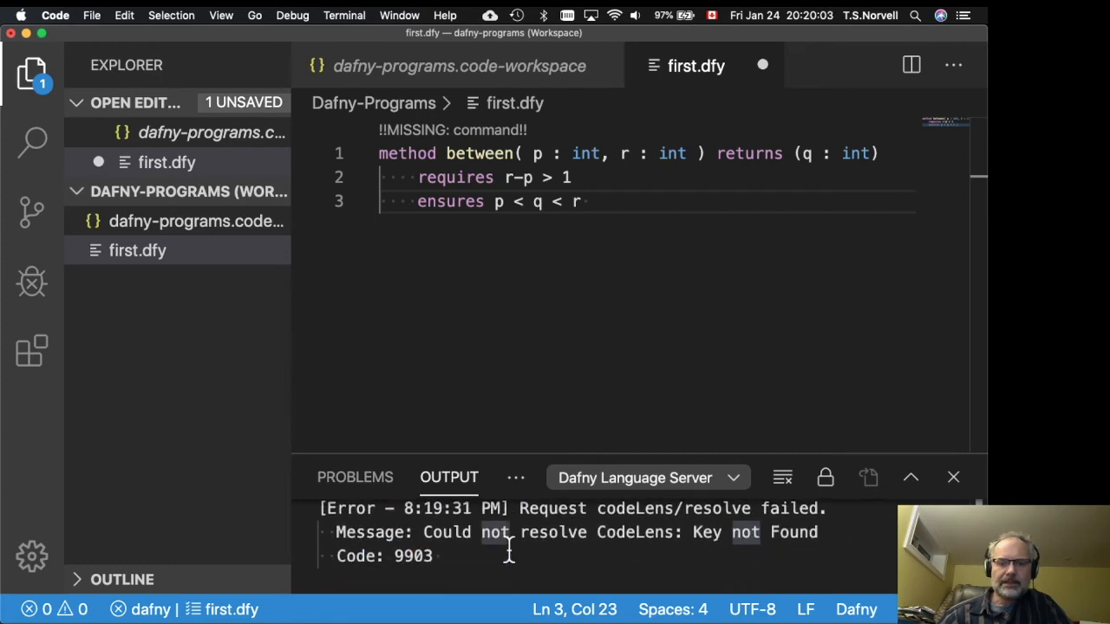
mouse_move(619, 202)
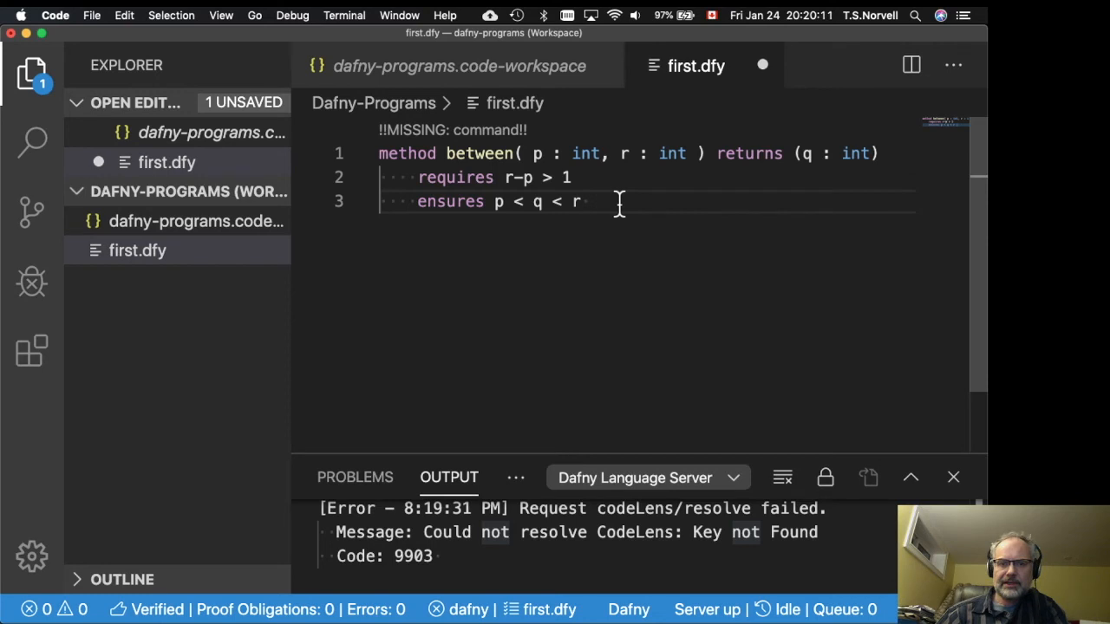
Step: Add an empty curly-brace method body after the ensures line
key("Return")
type("{")
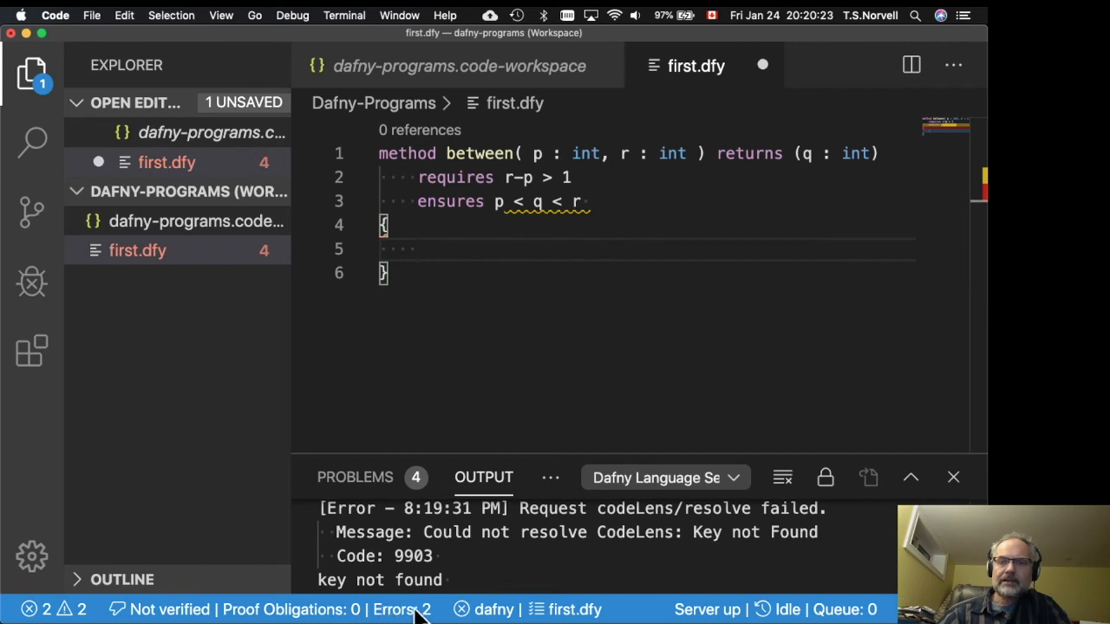
mouse_move(474, 451)
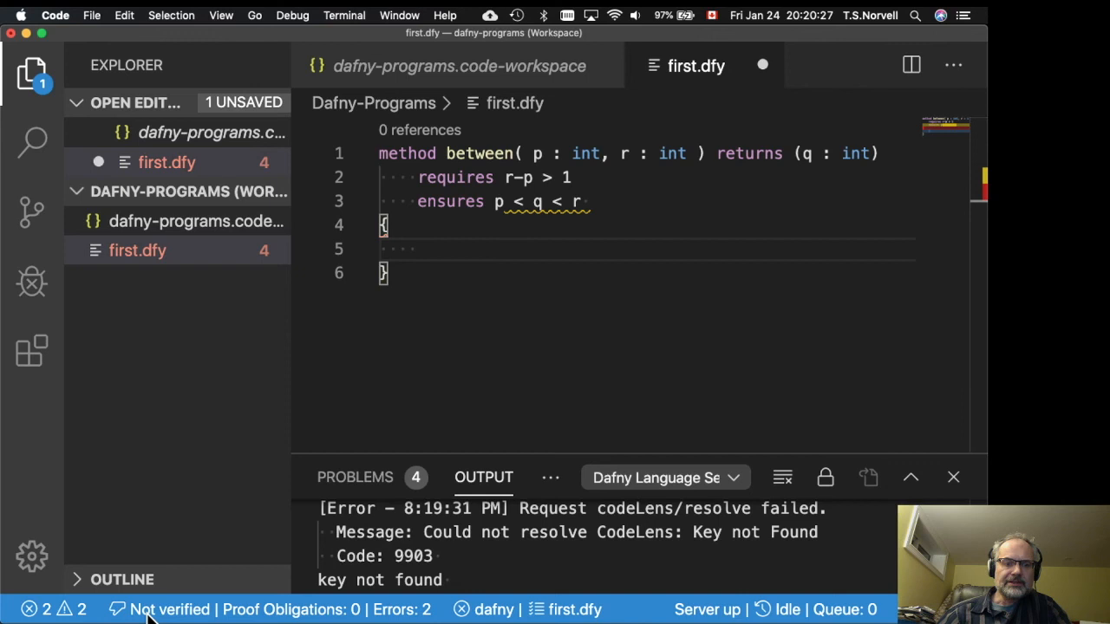
mouse_move(444, 317)
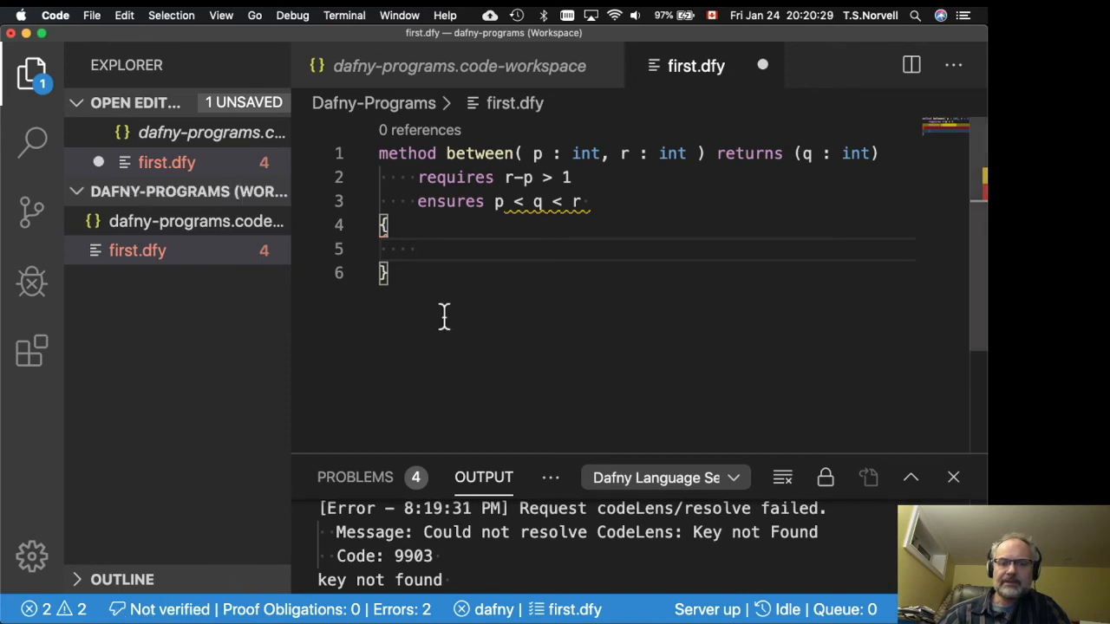
mouse_move(555, 201)
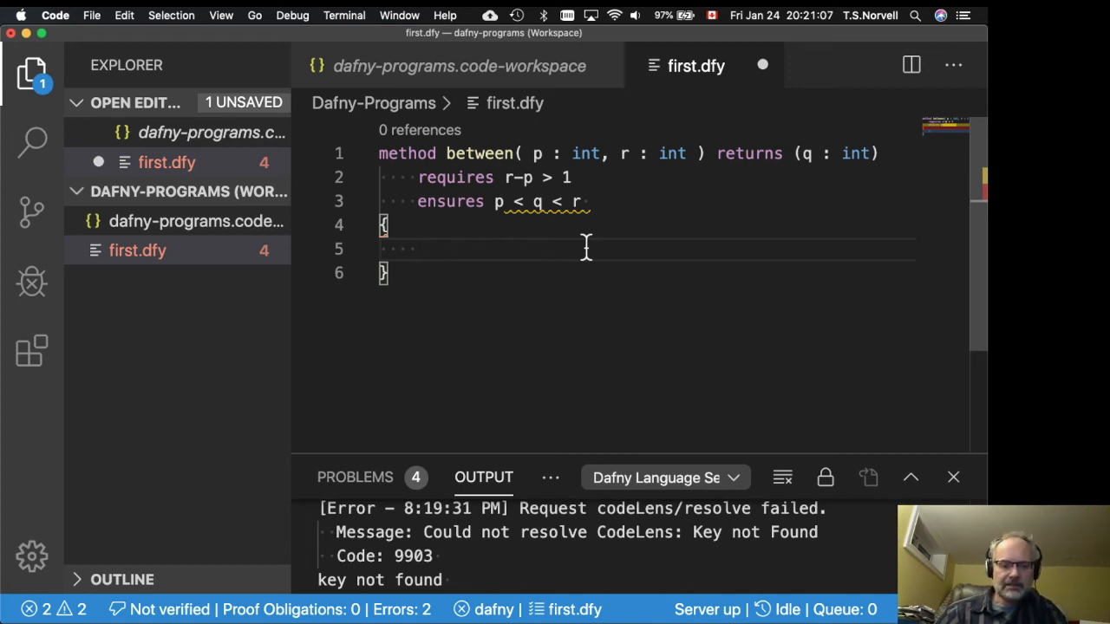
Step: Fill the method body with 'q := p + 1;' so Dafny verifies it
type("q")
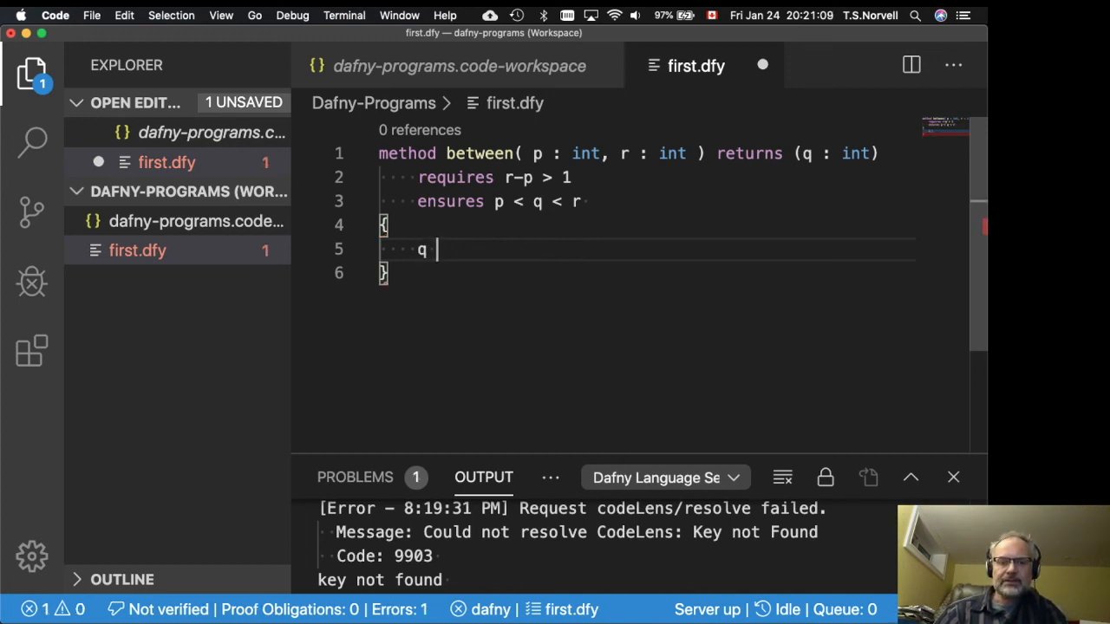
type(":=")
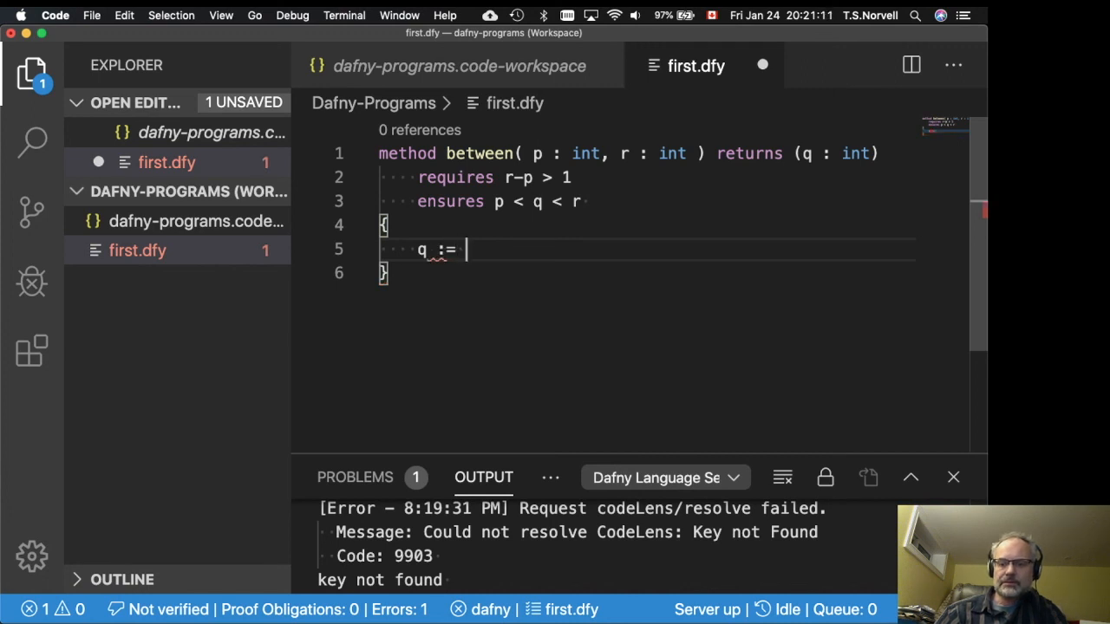
type("p + 1")
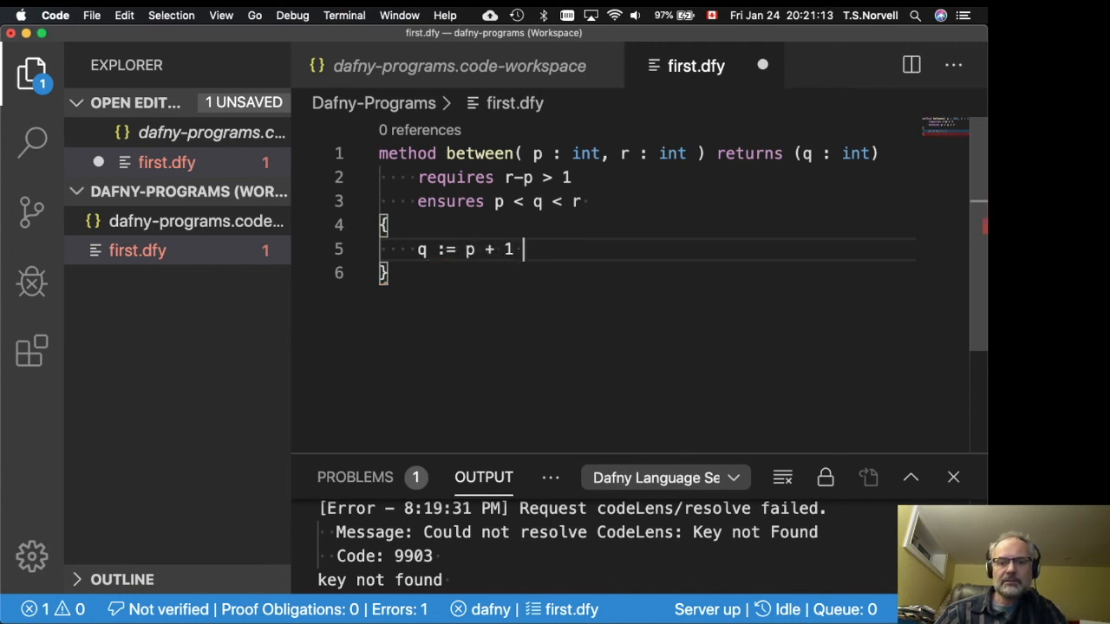
type(";")
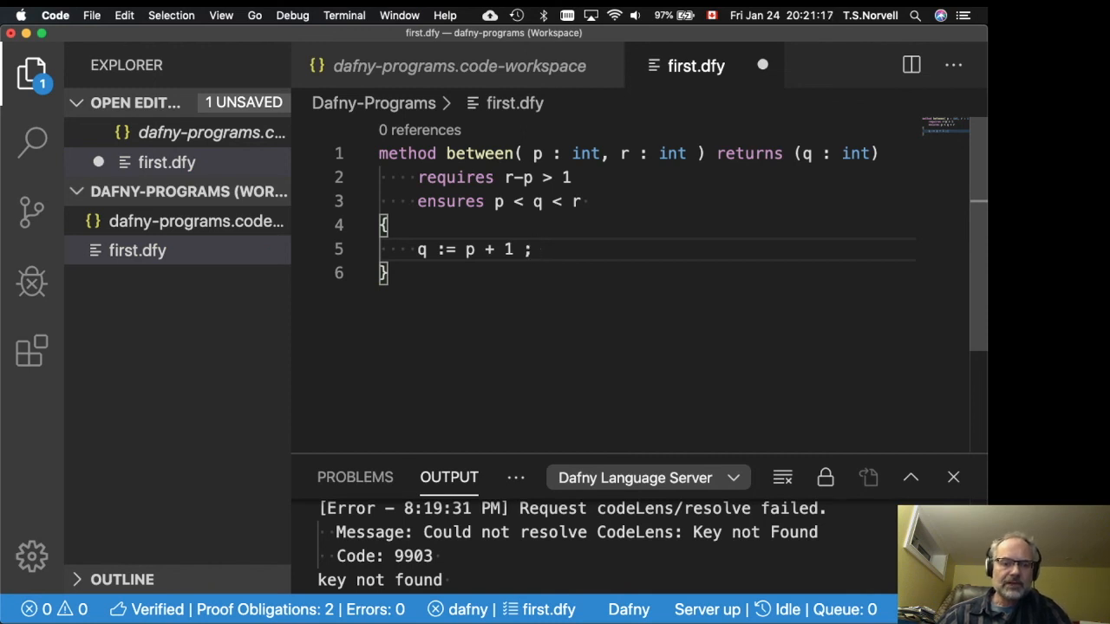
mouse_move(191, 508)
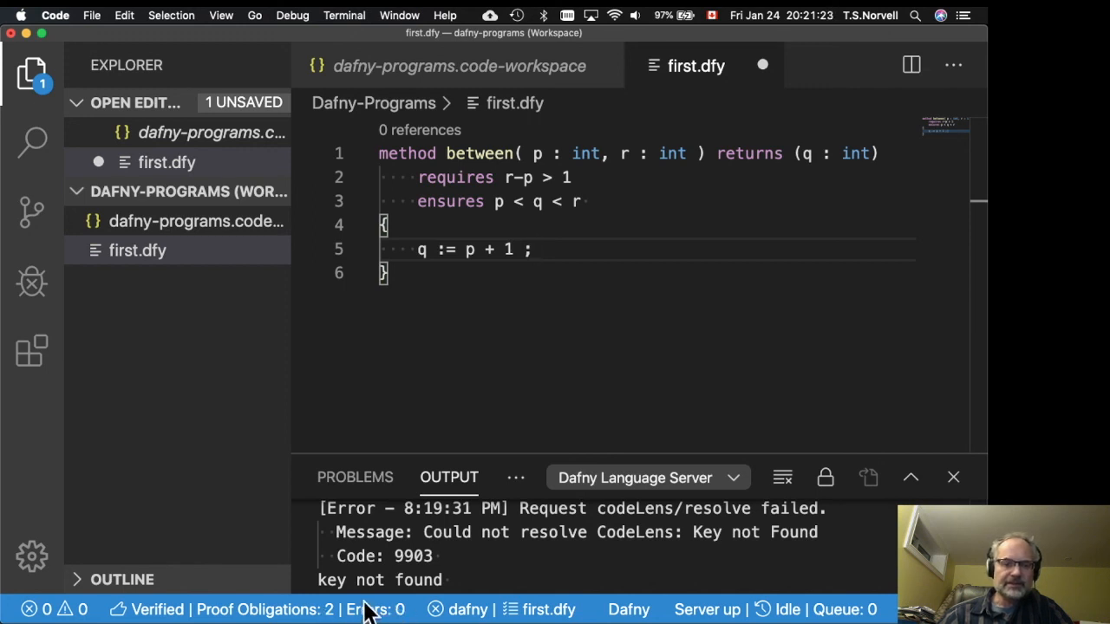
mouse_move(549, 412)
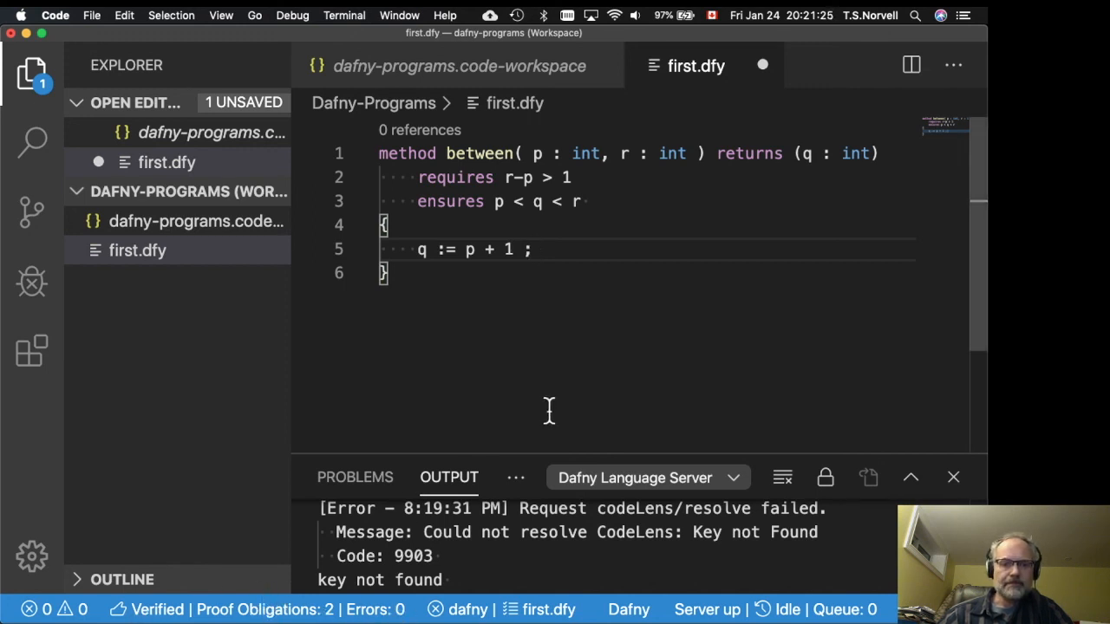